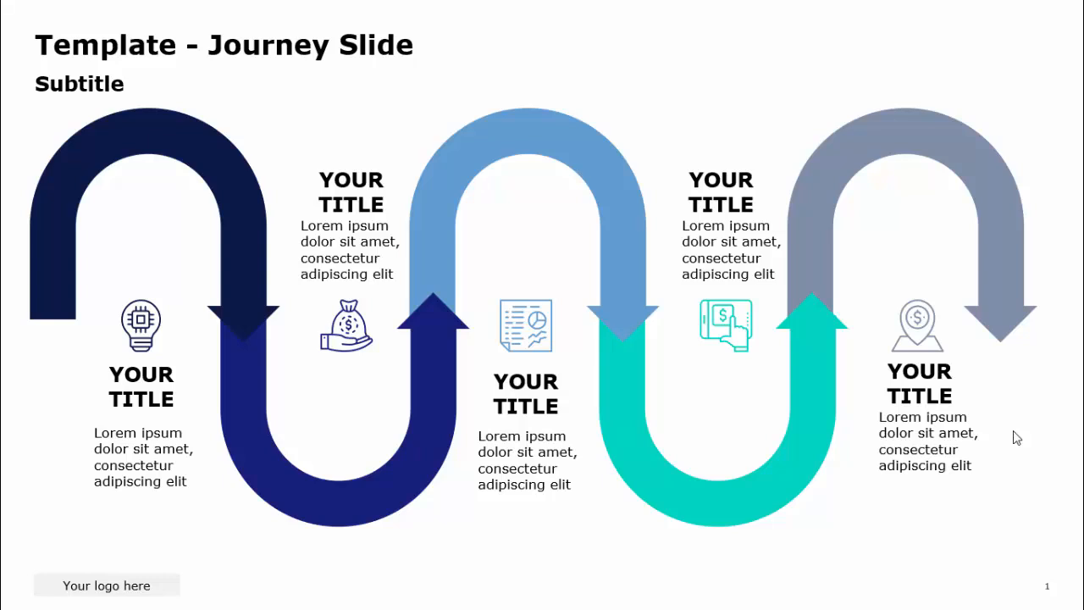
{"action": "mouse_move", "coordinate": [151, 365]}
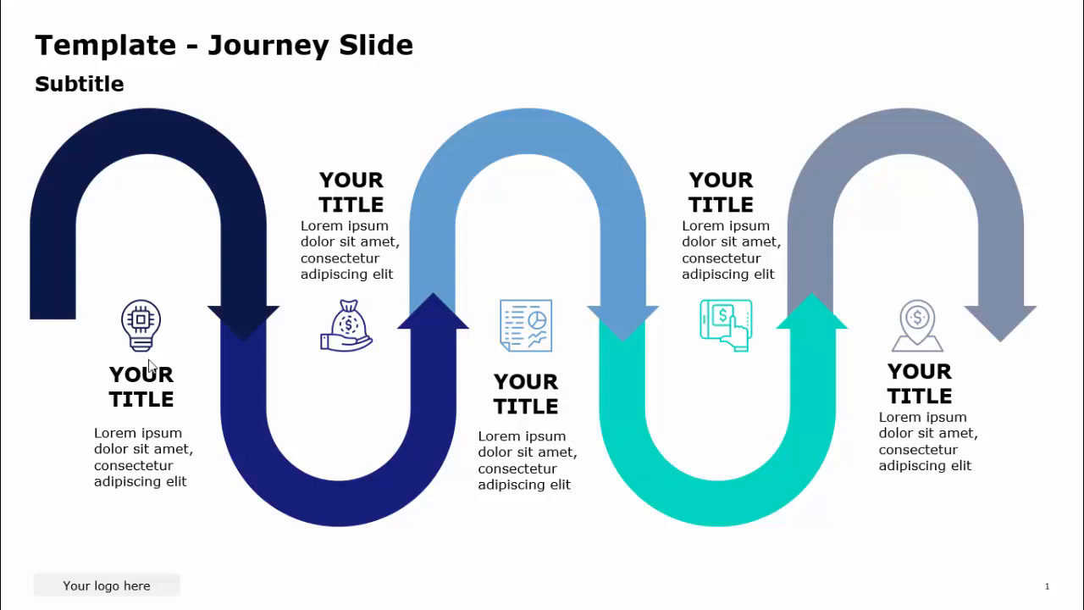
{"action": "mouse_move", "coordinate": [644, 305]}
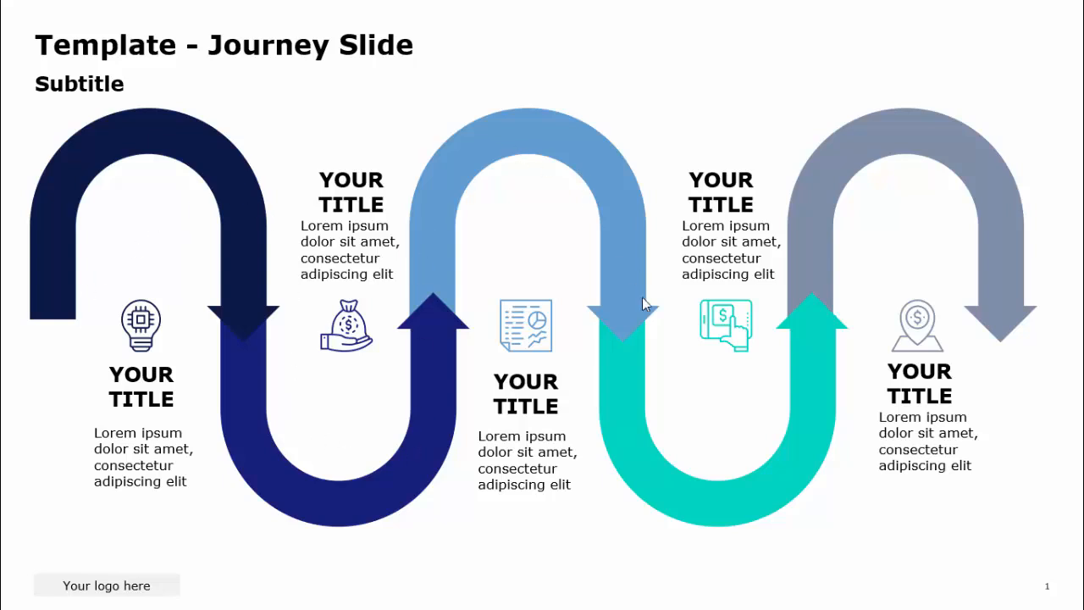
{"action": "mouse_move", "coordinate": [135, 178]}
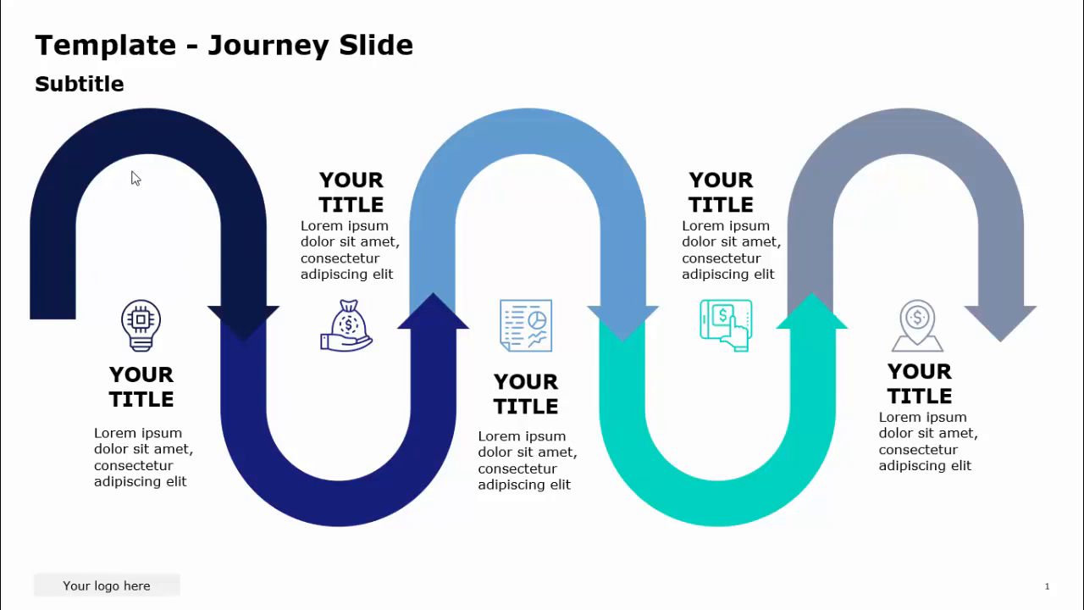
{"action": "mouse_move", "coordinate": [148, 394]}
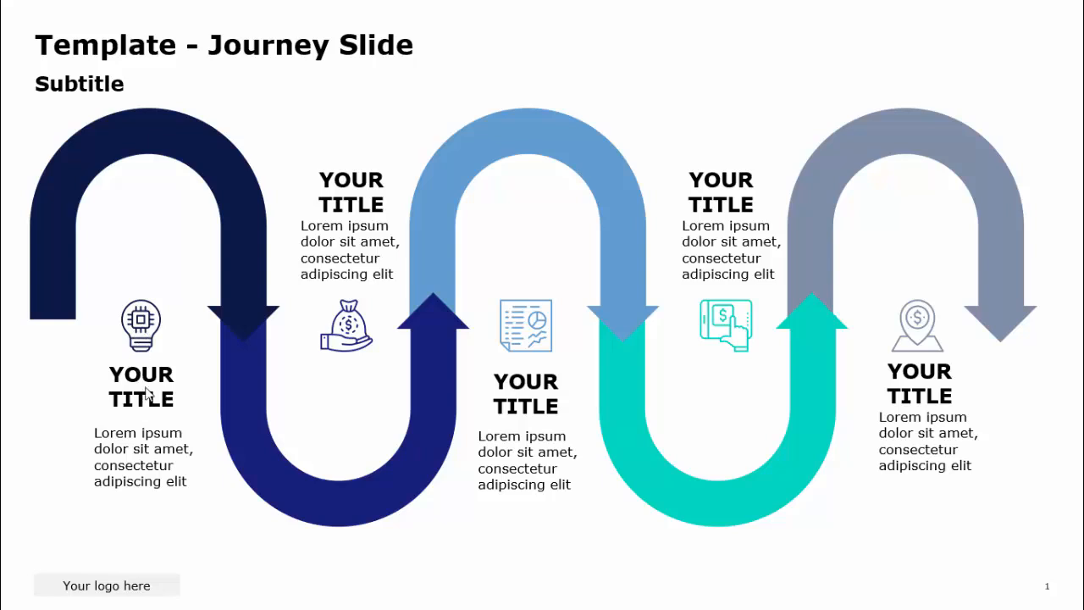
{"action": "mouse_move", "coordinate": [457, 298]}
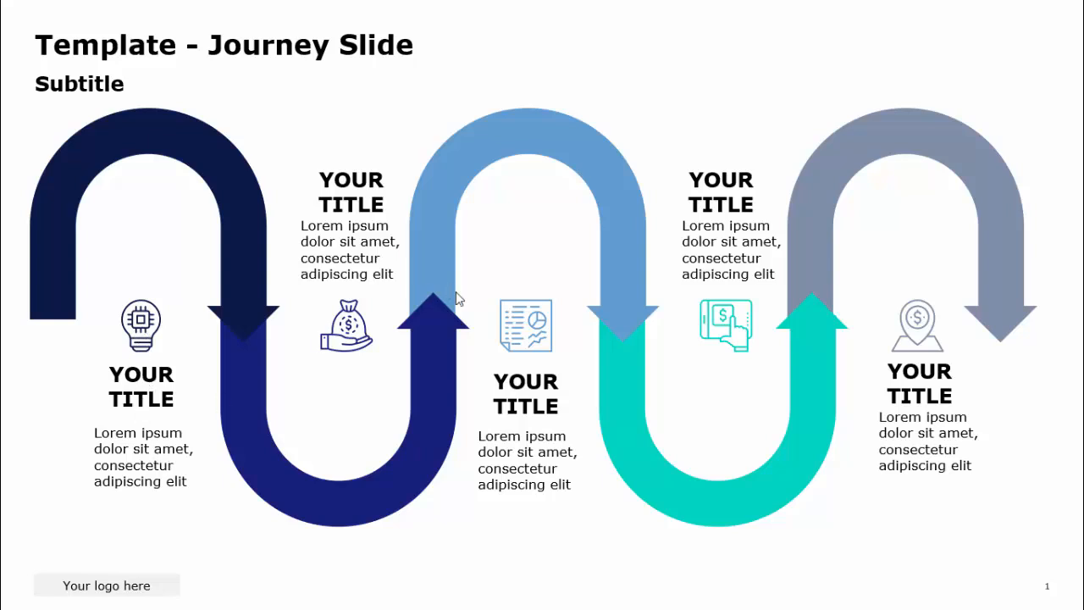
{"action": "mouse_move", "coordinate": [724, 412]}
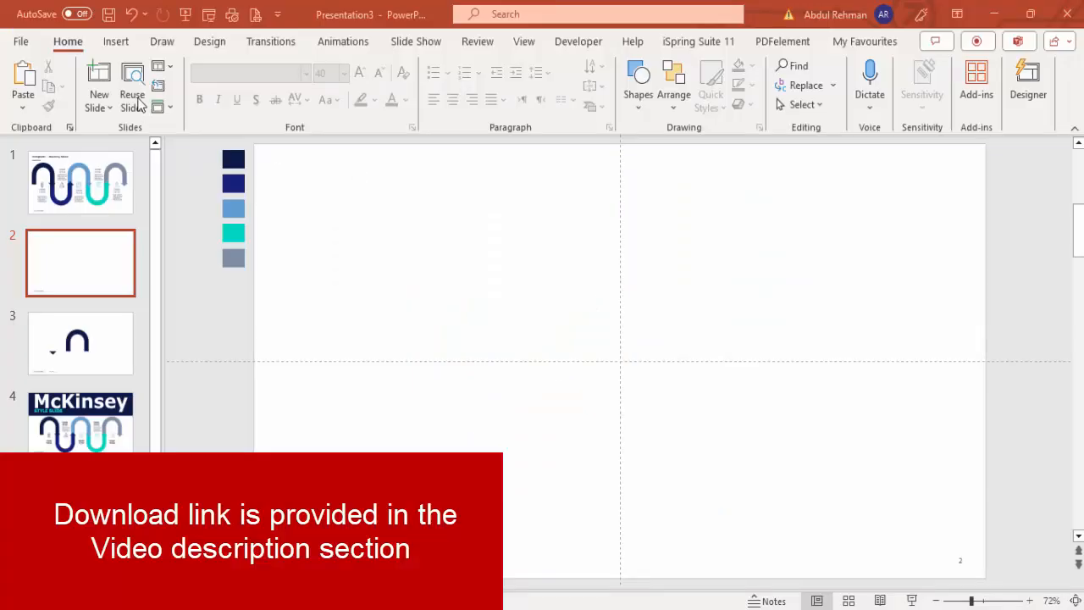
- Insert a 2.6 by 3.25 inch U-turn arrow, remove its arrowhead, and shift it left
{"action": "left_click", "coordinate": [116, 40]}
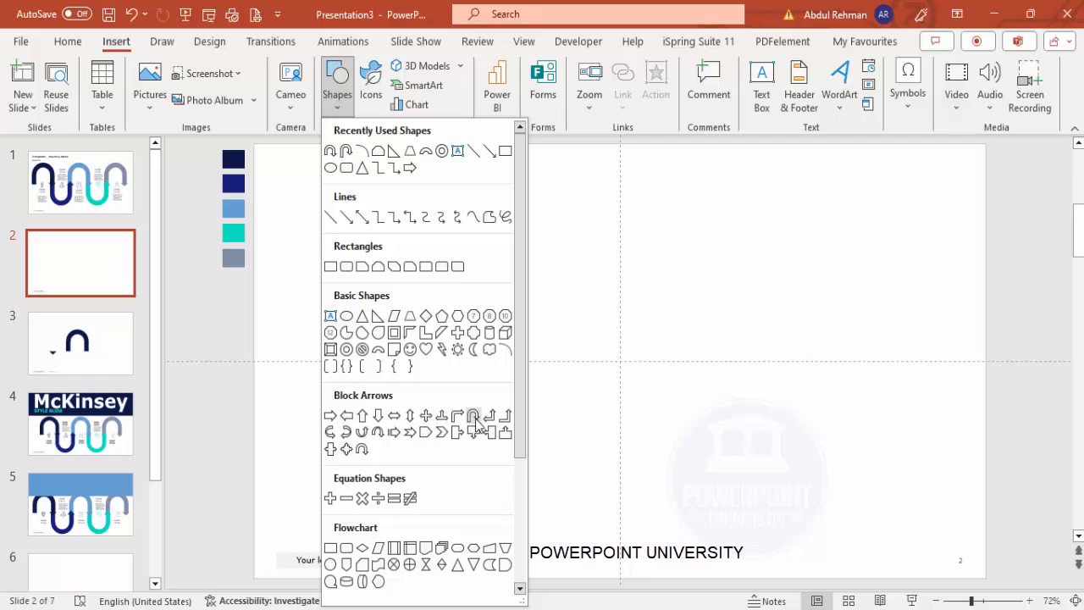
{"action": "mouse_move", "coordinate": [472, 416]}
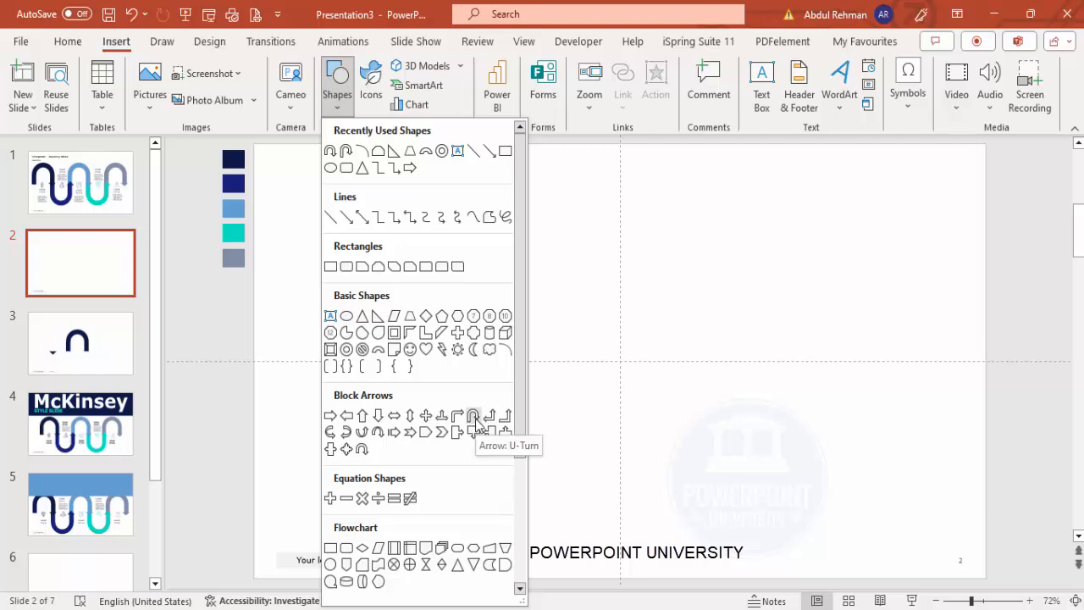
{"action": "left_click", "coordinate": [474, 415]}
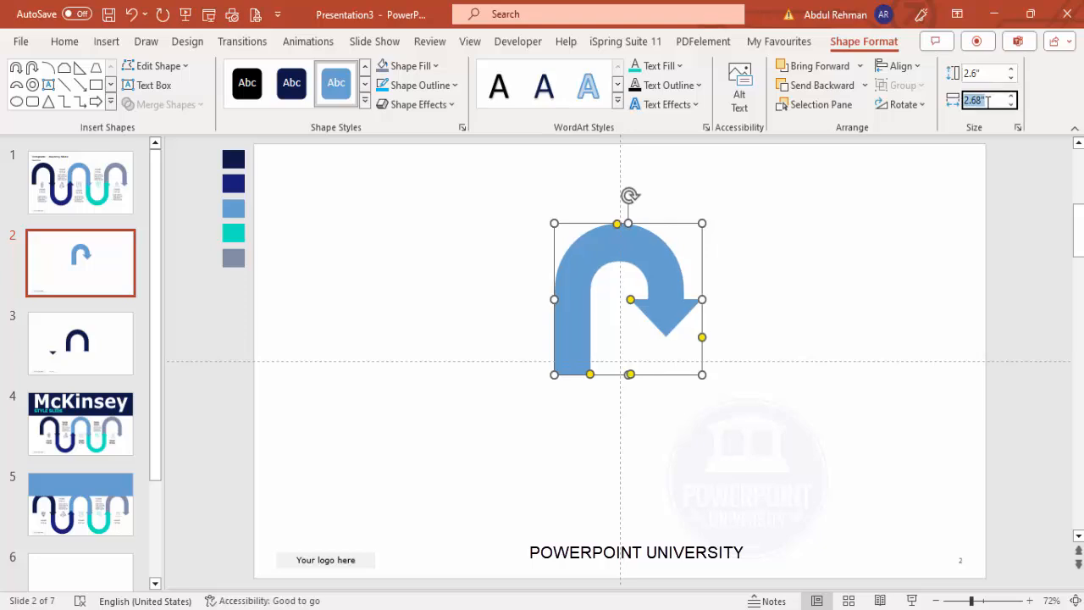
{"action": "mouse_move", "coordinate": [4, 432]}
{"action": "type", "text": "3.25"}
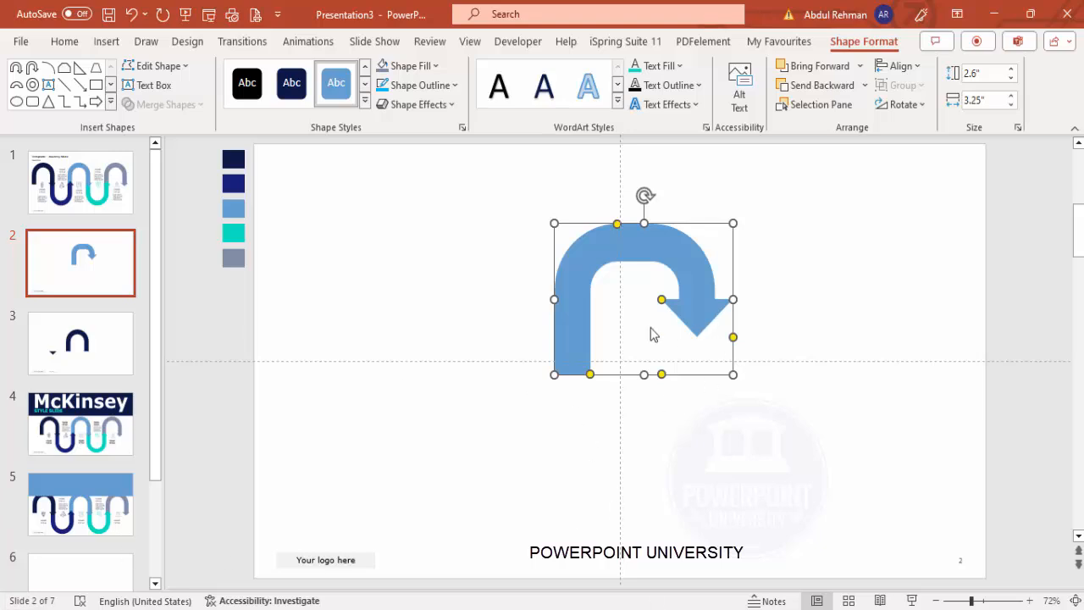
{"action": "mouse_move", "coordinate": [663, 301]}
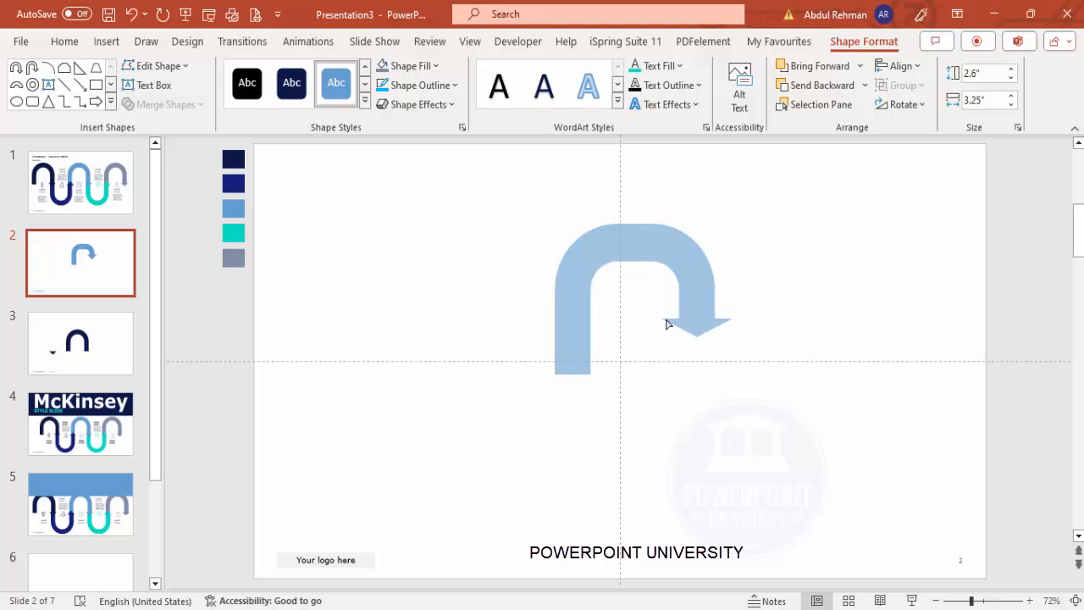
{"action": "left_click", "coordinate": [644, 296]}
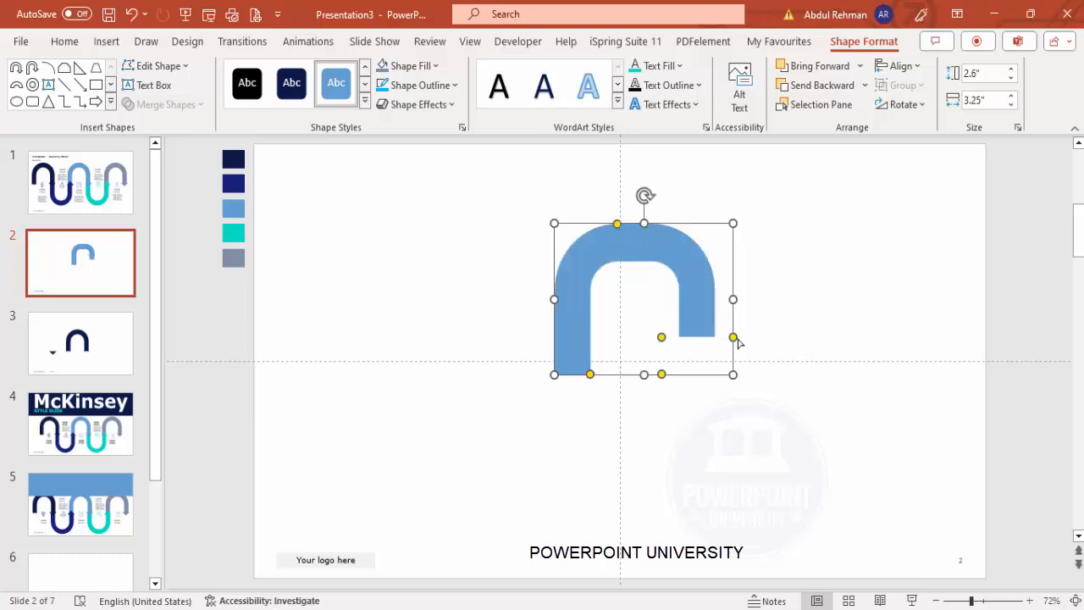
{"action": "left_click", "coordinate": [735, 363]}
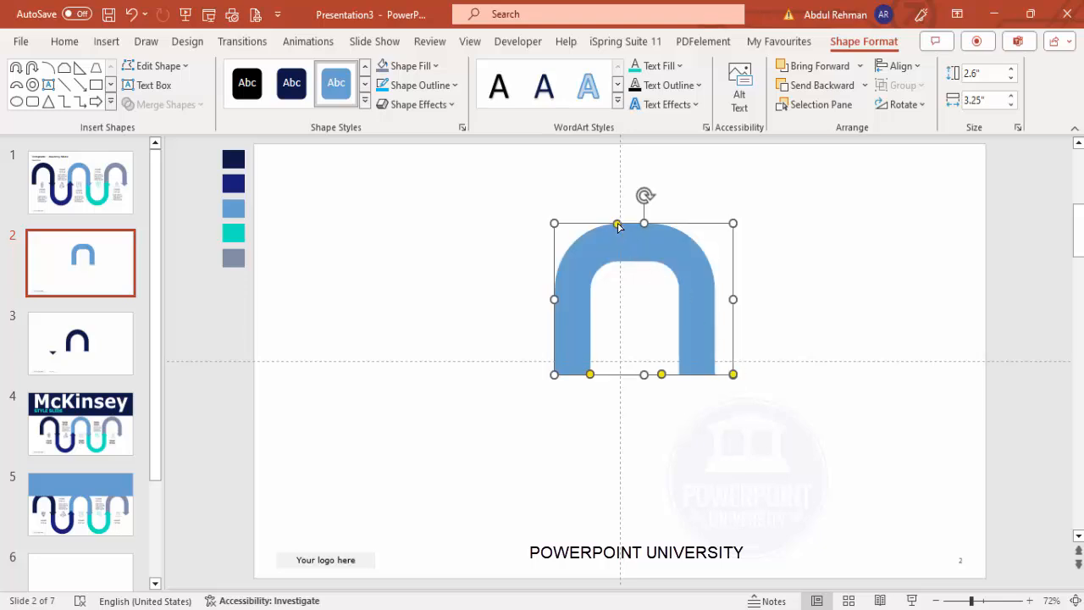
{"action": "left_click_drag", "start_coordinate": [618, 225], "coordinate": [634, 224]}
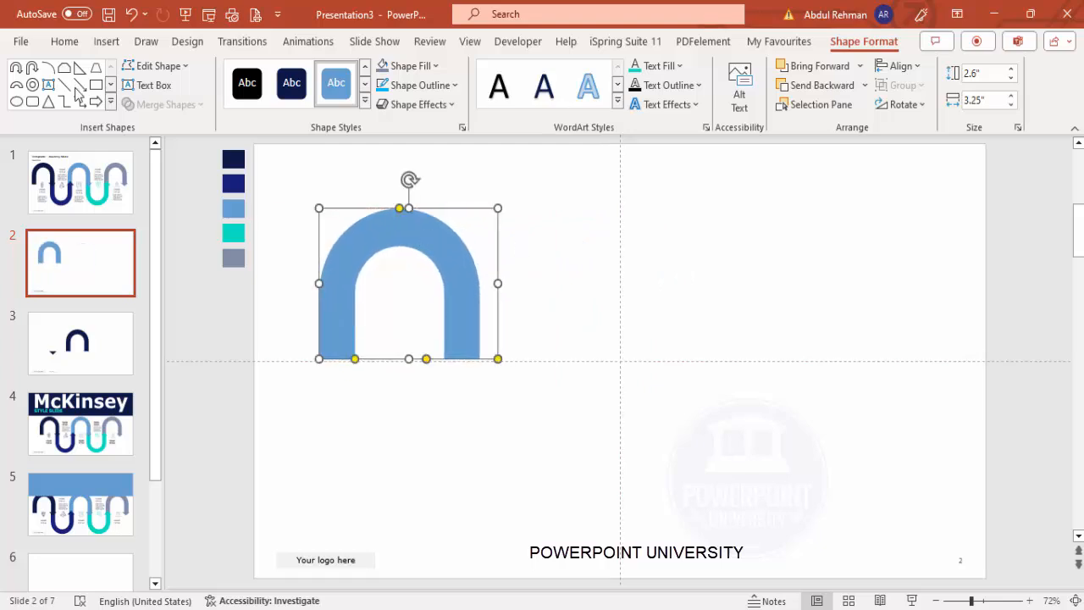
- Insert an isosceles triangle and size it 0.45 by 0.9 inches
{"action": "left_click", "coordinate": [106, 41]}
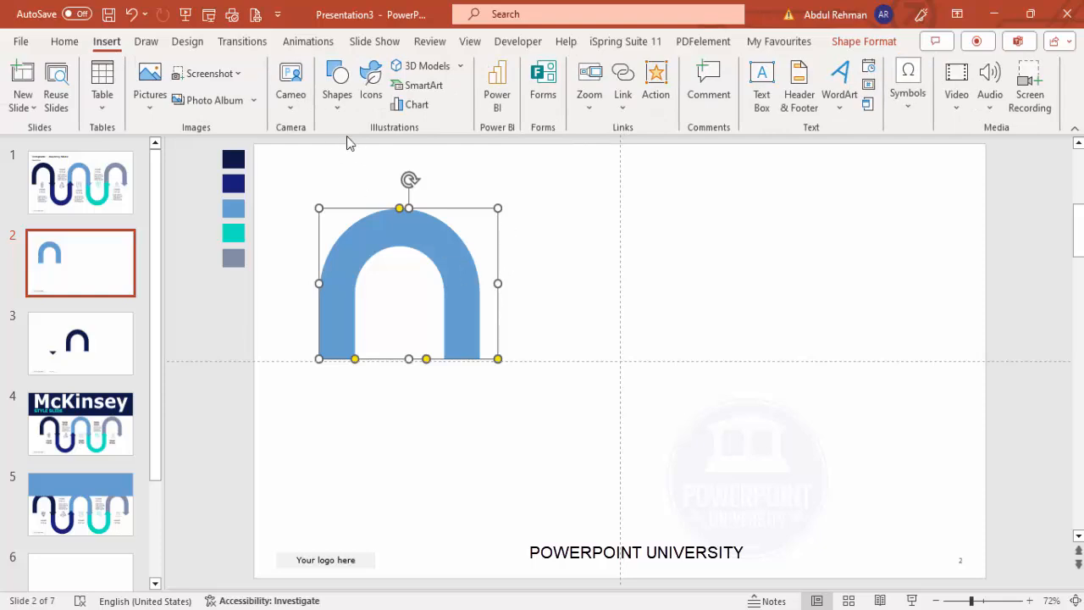
{"action": "left_click", "coordinate": [337, 80]}
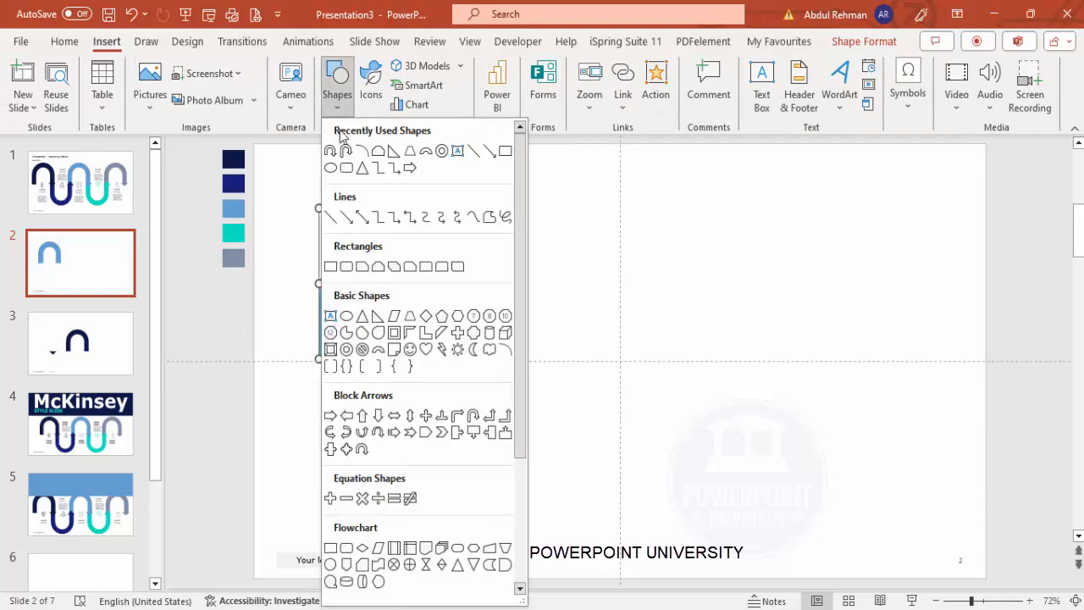
{"action": "mouse_move", "coordinate": [362, 315]}
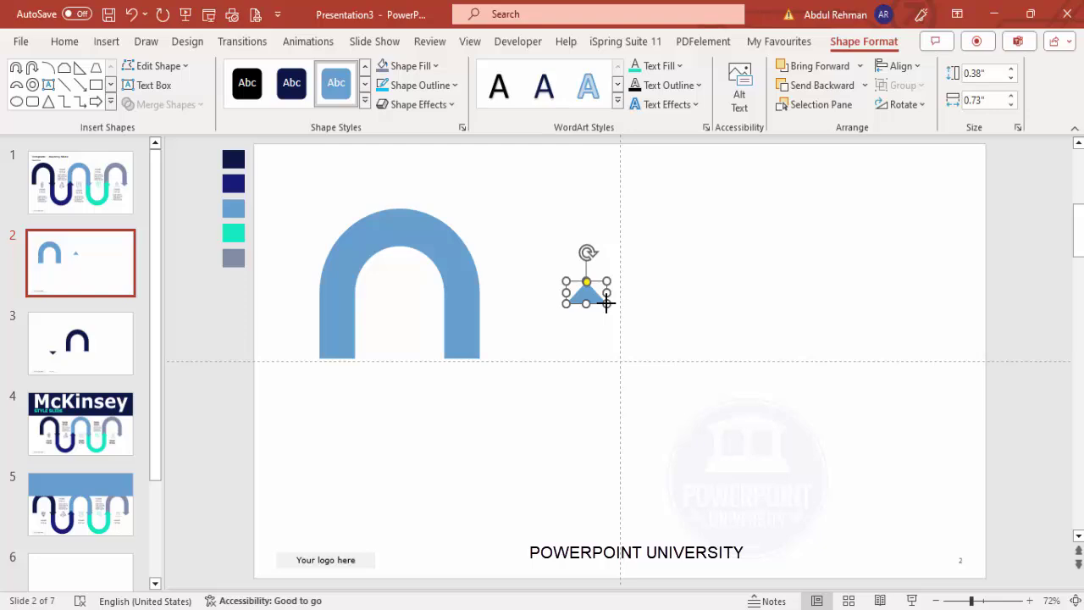
{"action": "triple_click", "coordinate": [982, 73]}
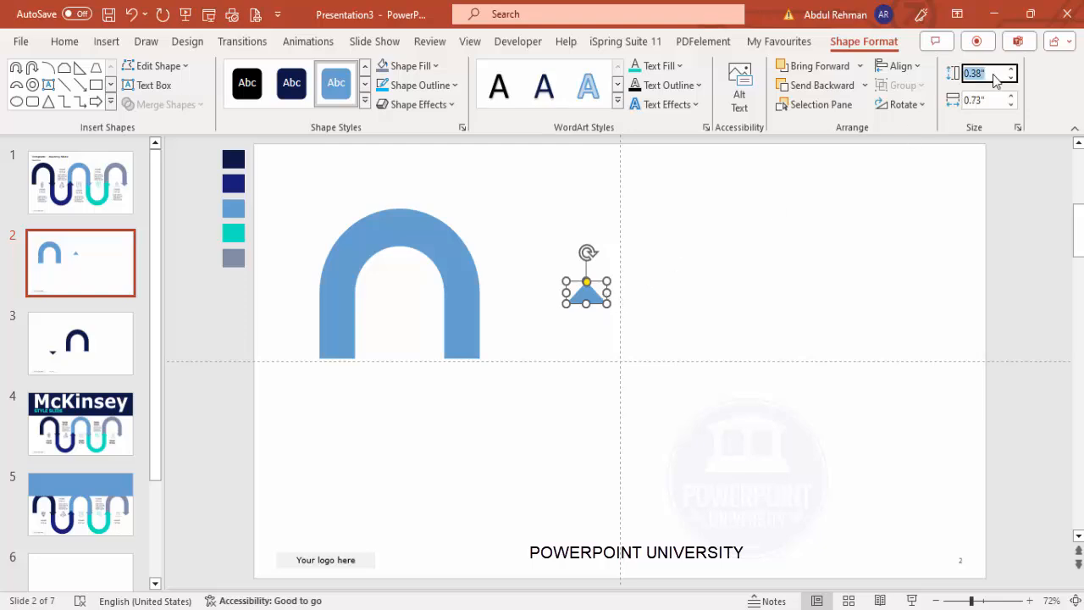
{"action": "left_click", "coordinate": [982, 73]}
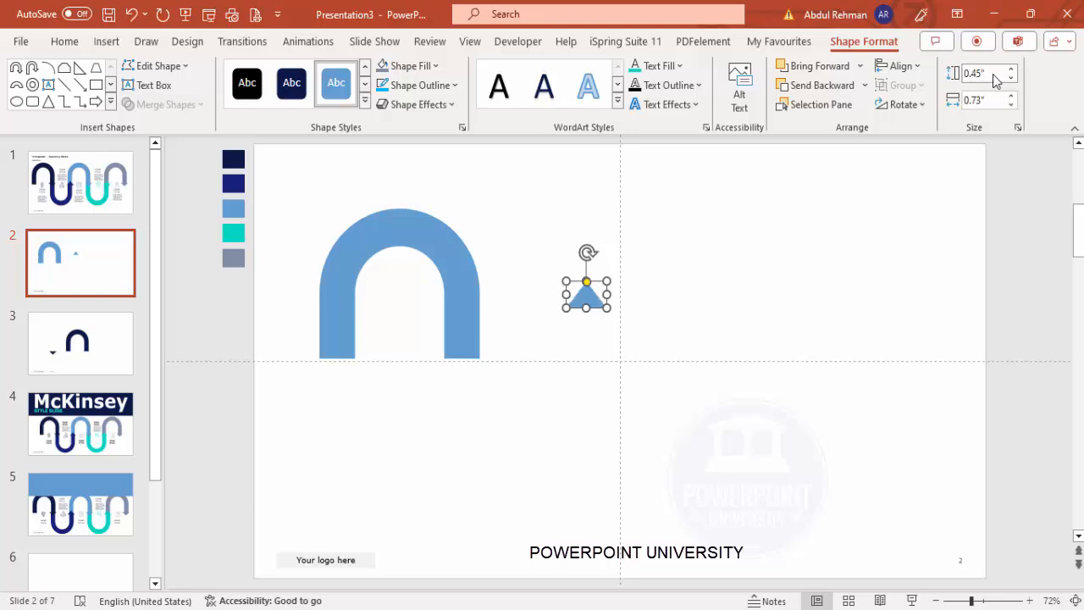
{"action": "mouse_move", "coordinate": [976, 172]}
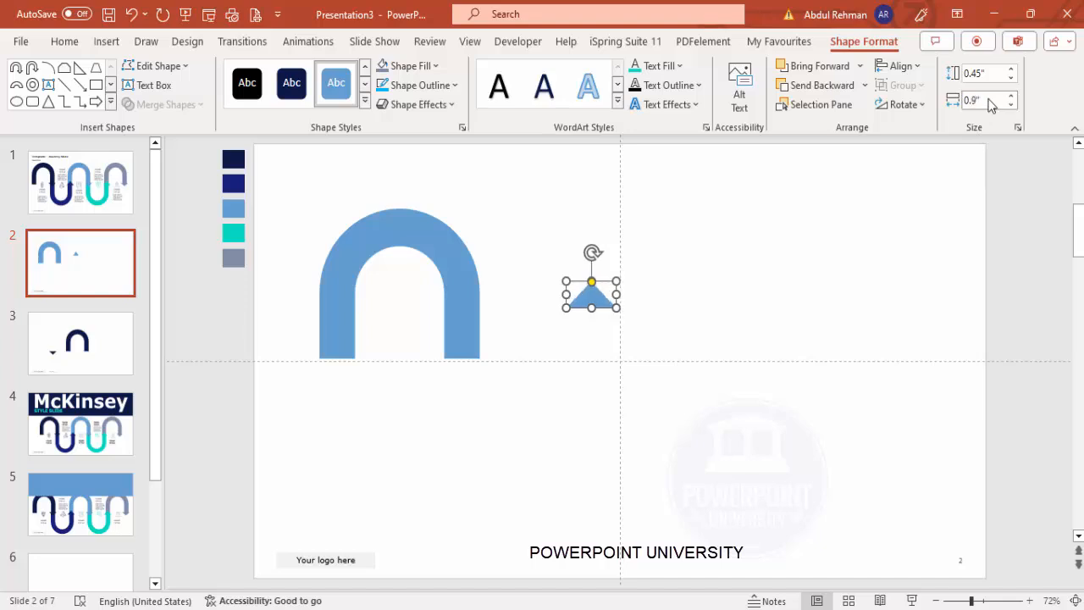
{"action": "mouse_move", "coordinate": [934, 115]}
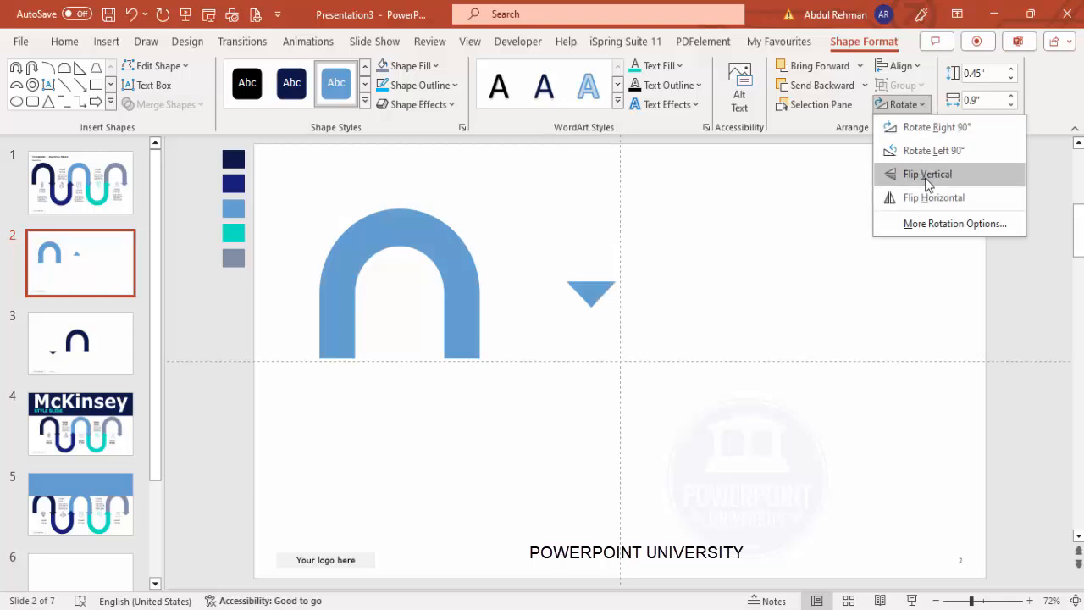
- Flip the triangle vertically, set it under the arch's right leg, and centre the arch
{"action": "left_click", "coordinate": [926, 173]}
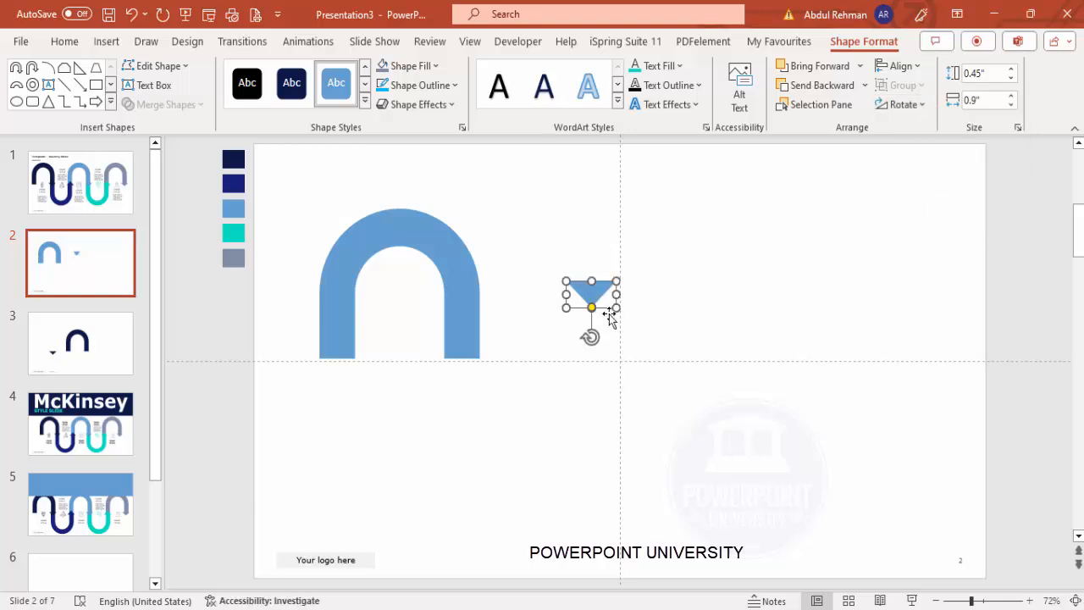
{"action": "left_click_drag", "start_coordinate": [590, 308], "coordinate": [457, 364]}
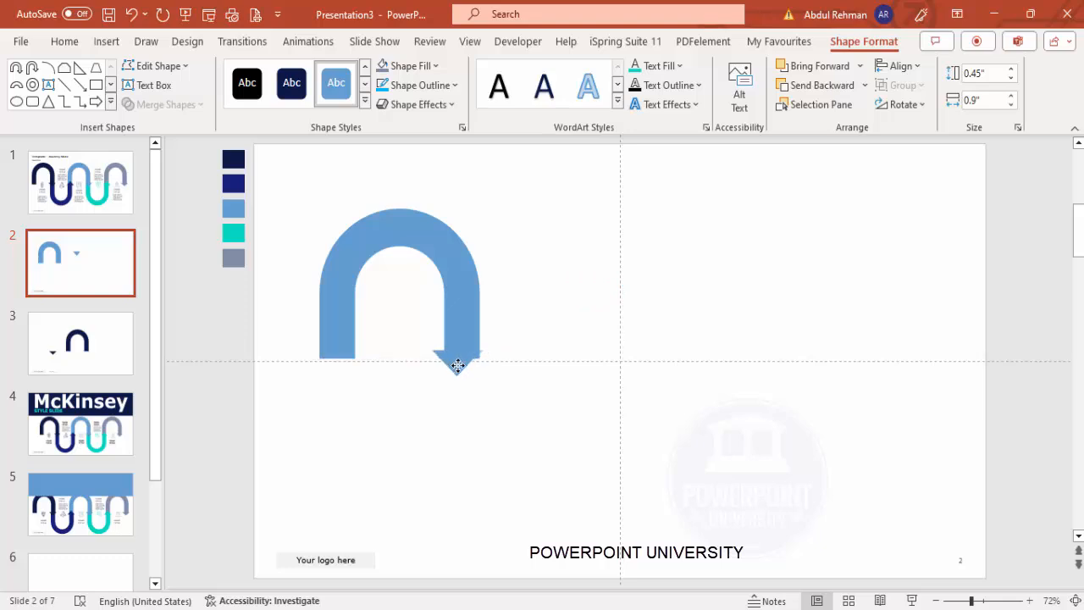
{"action": "left_click_drag", "start_coordinate": [457, 364], "coordinate": [456, 420]}
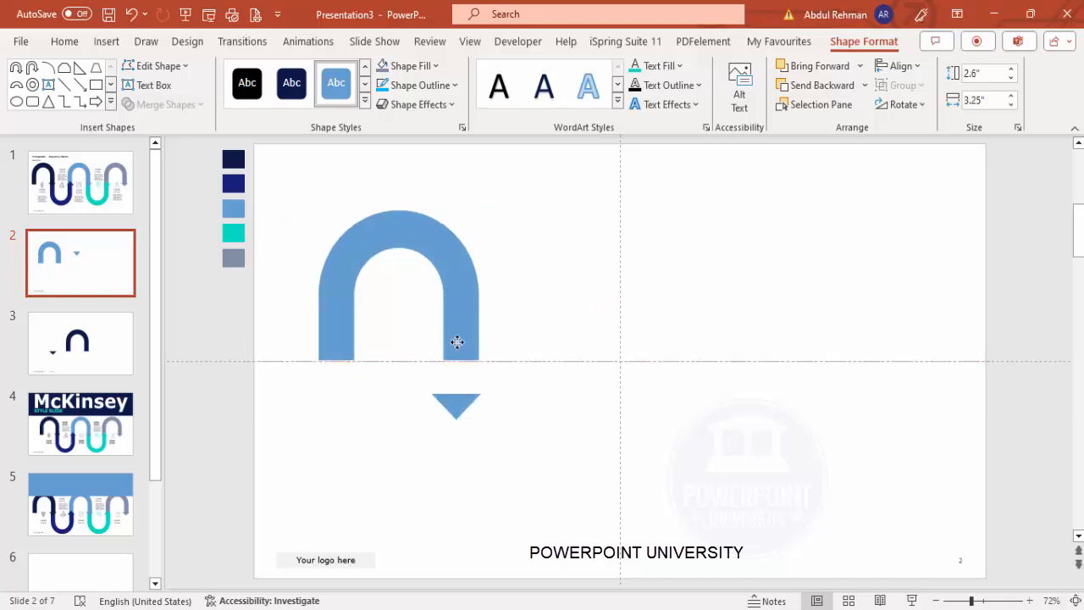
{"action": "left_click_drag", "start_coordinate": [457, 343], "coordinate": [674, 343]}
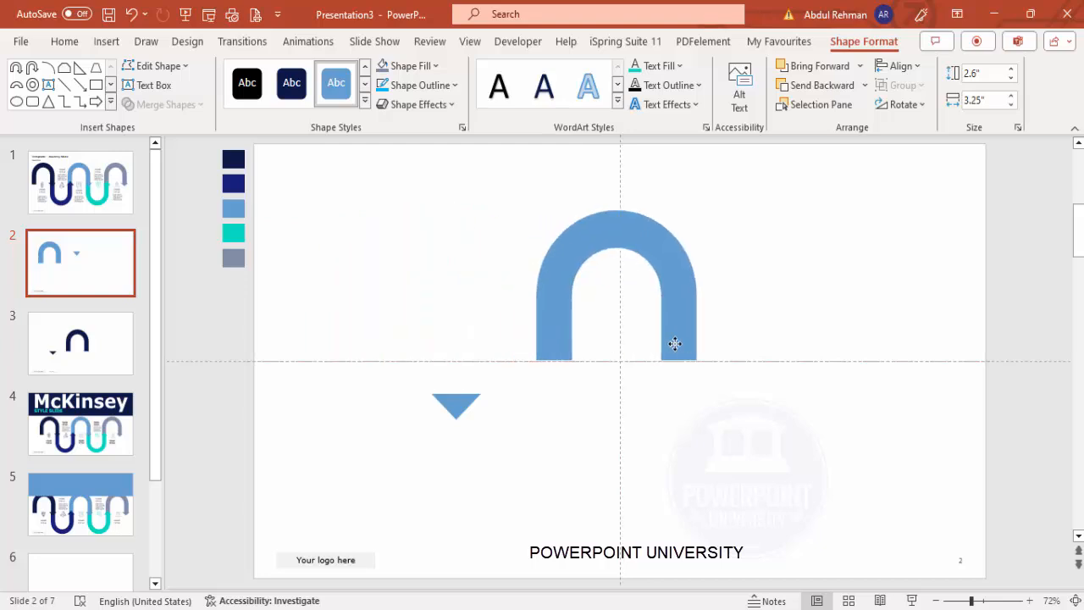
{"action": "left_click", "coordinate": [901, 66]}
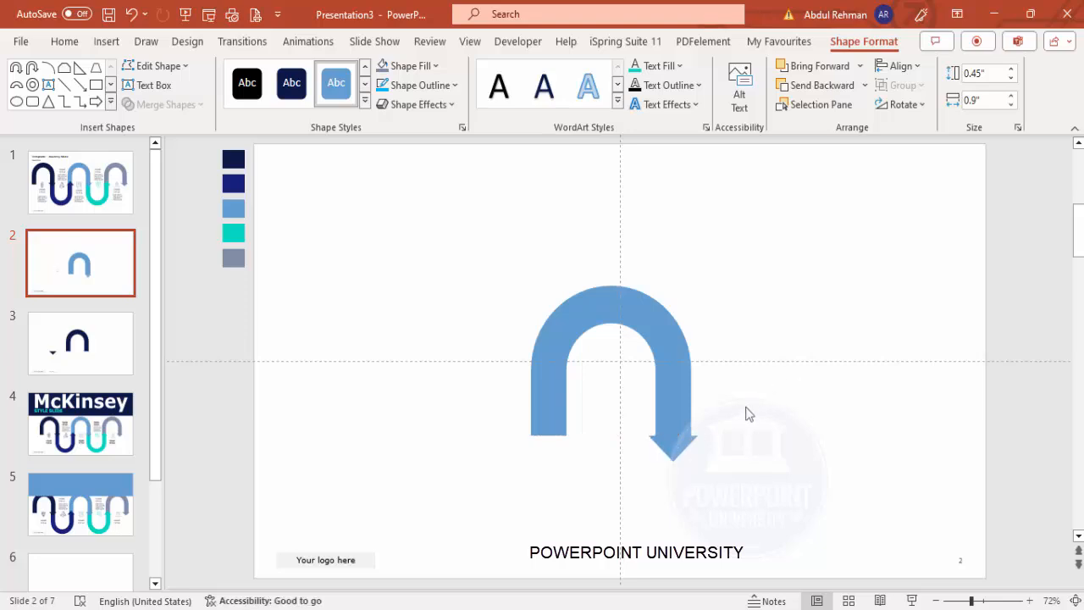
- Merge the arch and triangle into one U-turn arrow and move it upper left
{"action": "left_click", "coordinate": [610, 364]}
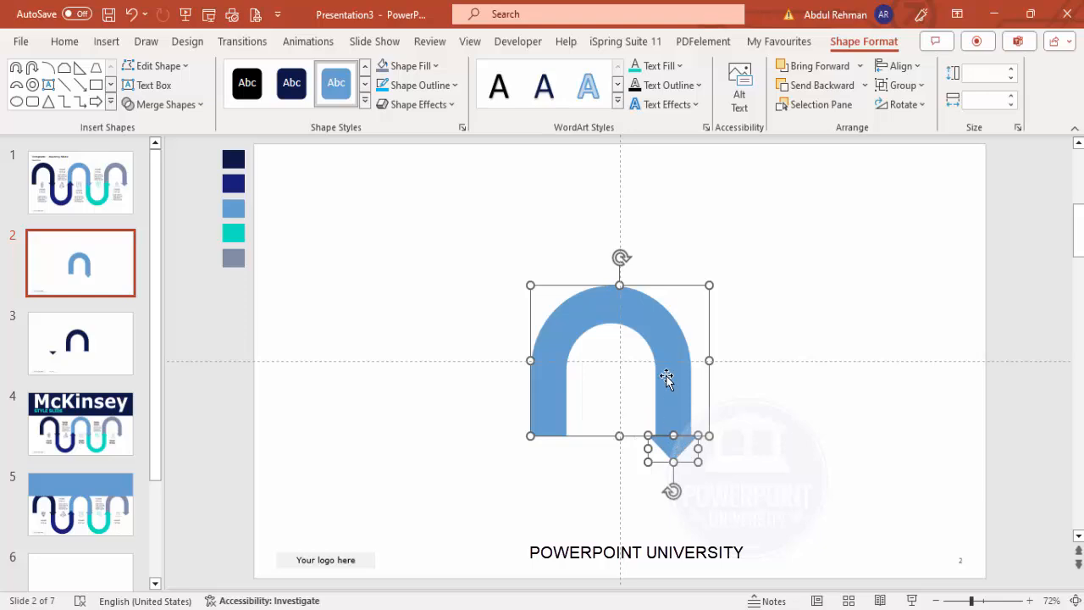
{"action": "right_click", "coordinate": [667, 377]}
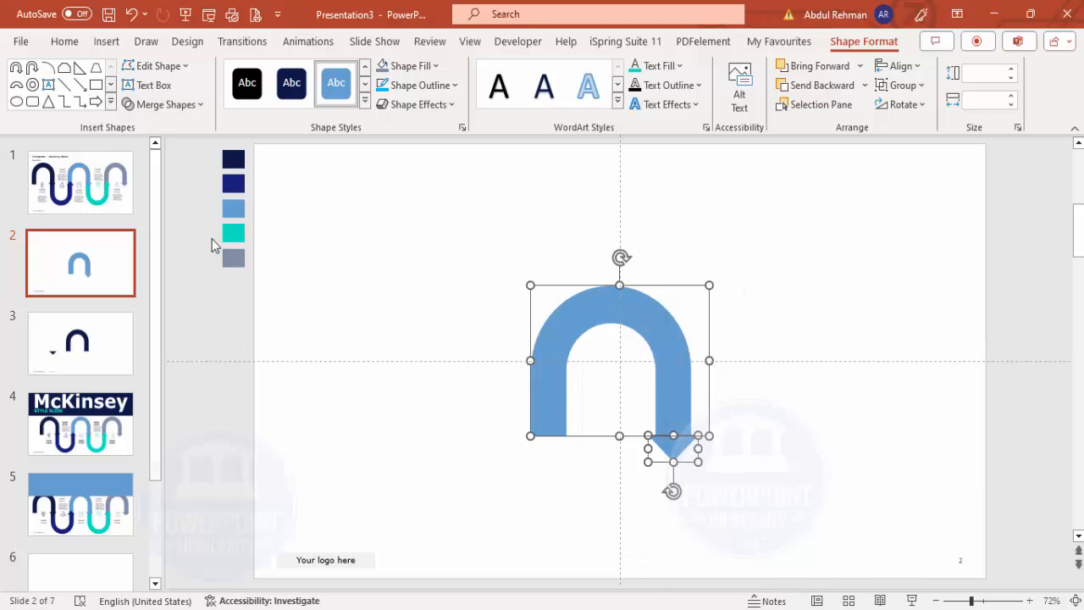
{"action": "left_click", "coordinate": [163, 104]}
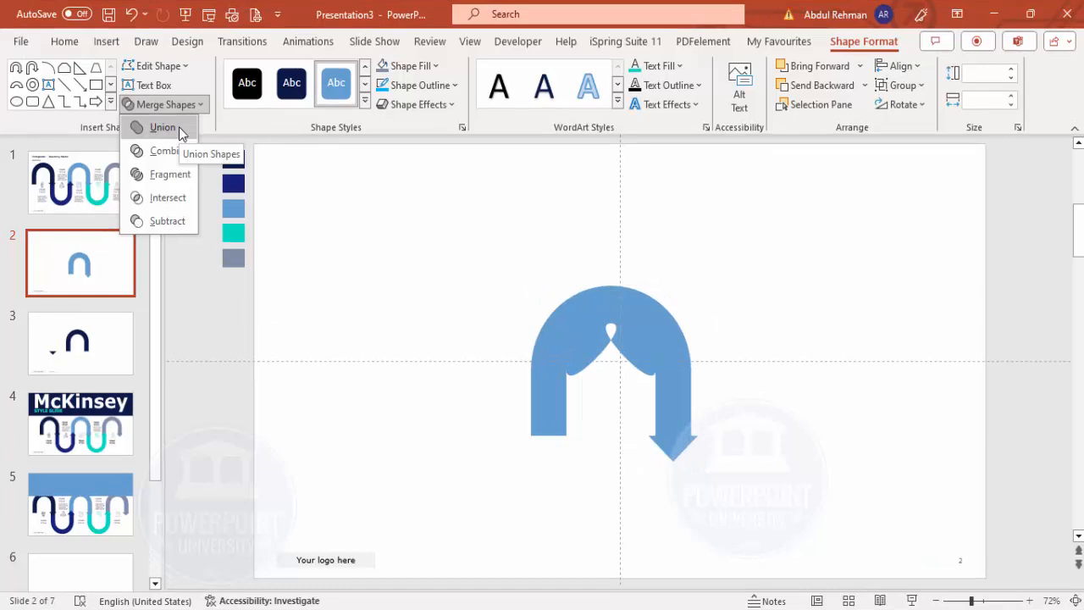
{"action": "left_click", "coordinate": [163, 127]}
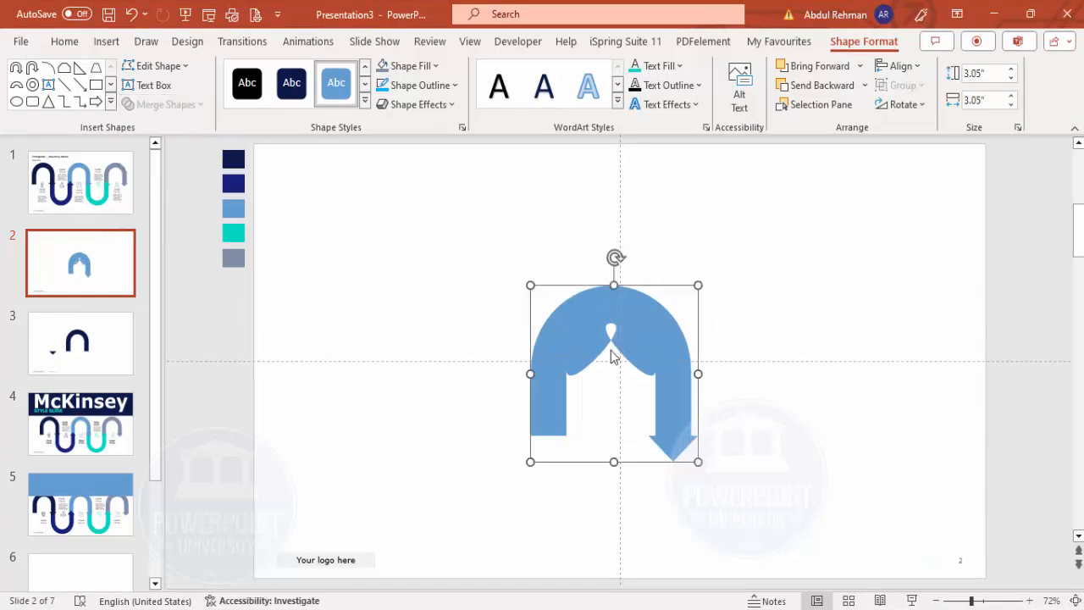
{"action": "mouse_move", "coordinate": [601, 351]}
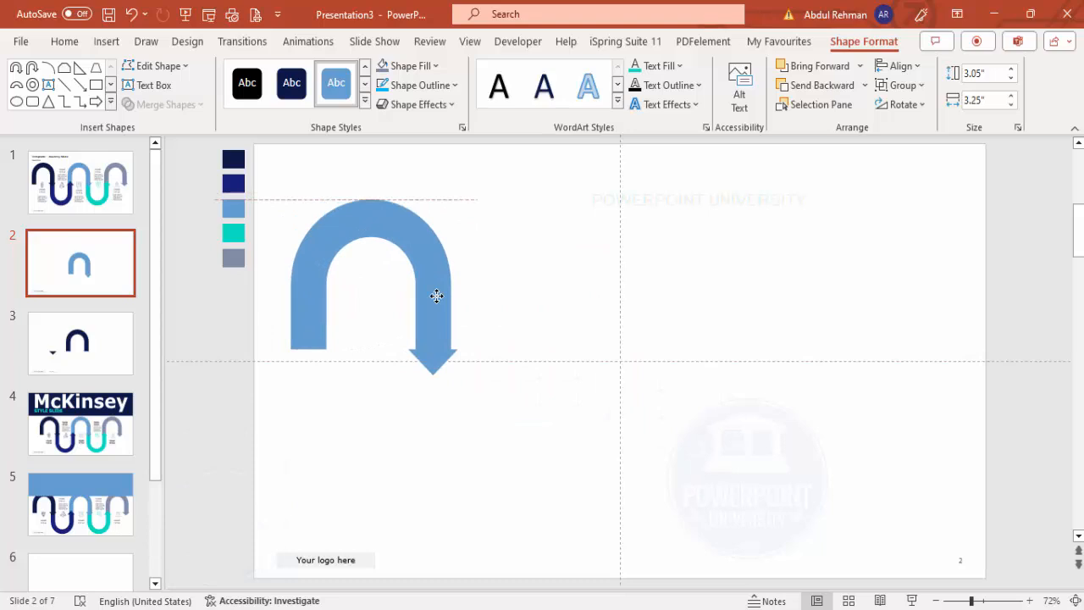
{"action": "left_click_drag", "start_coordinate": [436, 297], "coordinate": [444, 310]}
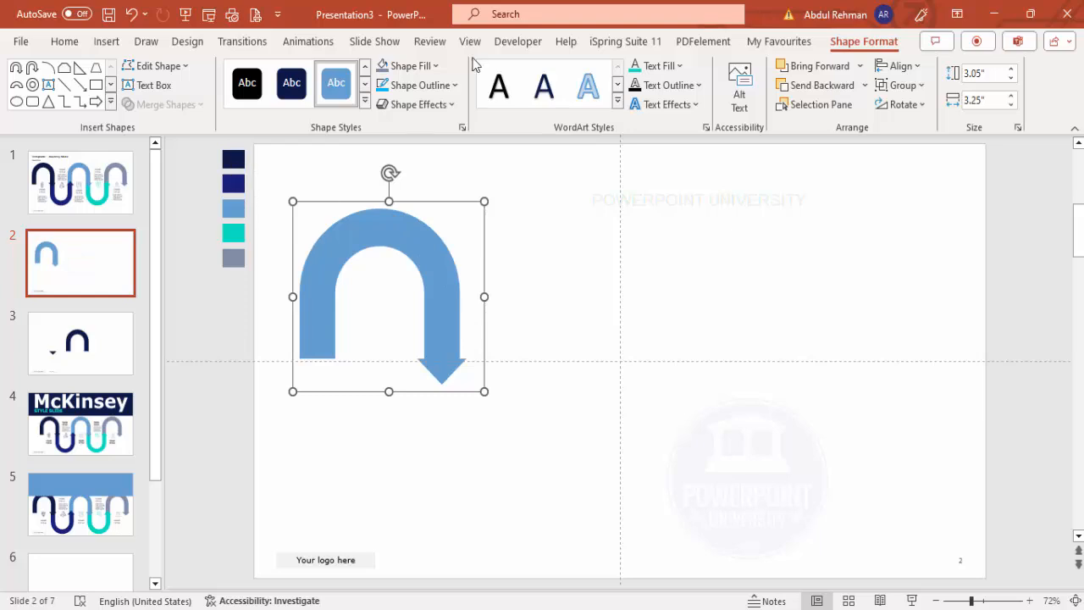
- Colour the first arrow dark navy and join a flipped bright-blue copy to its tip
{"action": "left_click", "coordinate": [405, 65]}
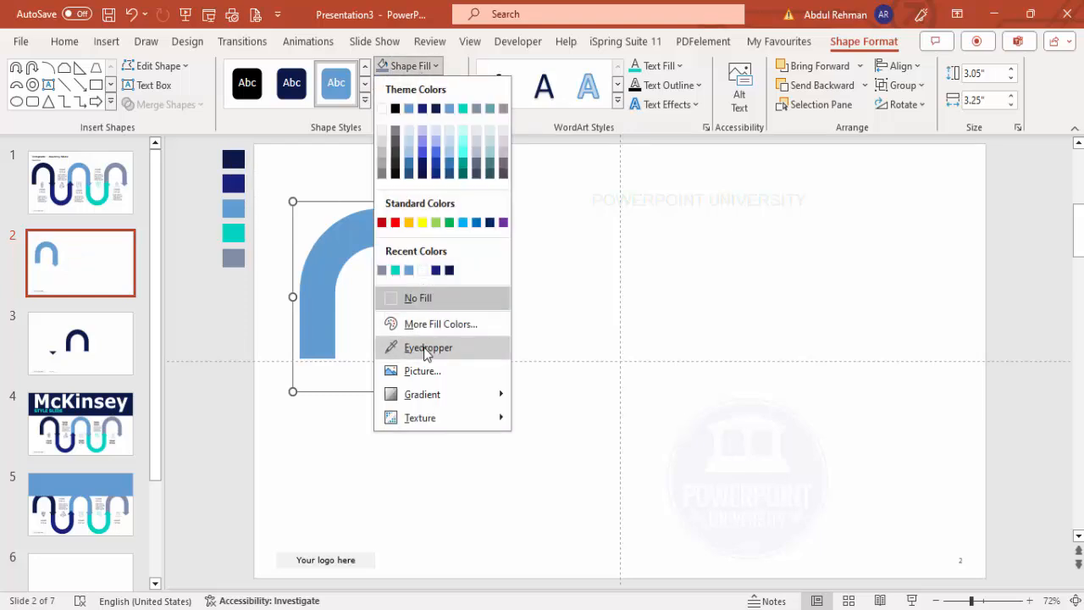
{"action": "left_click", "coordinate": [435, 269]}
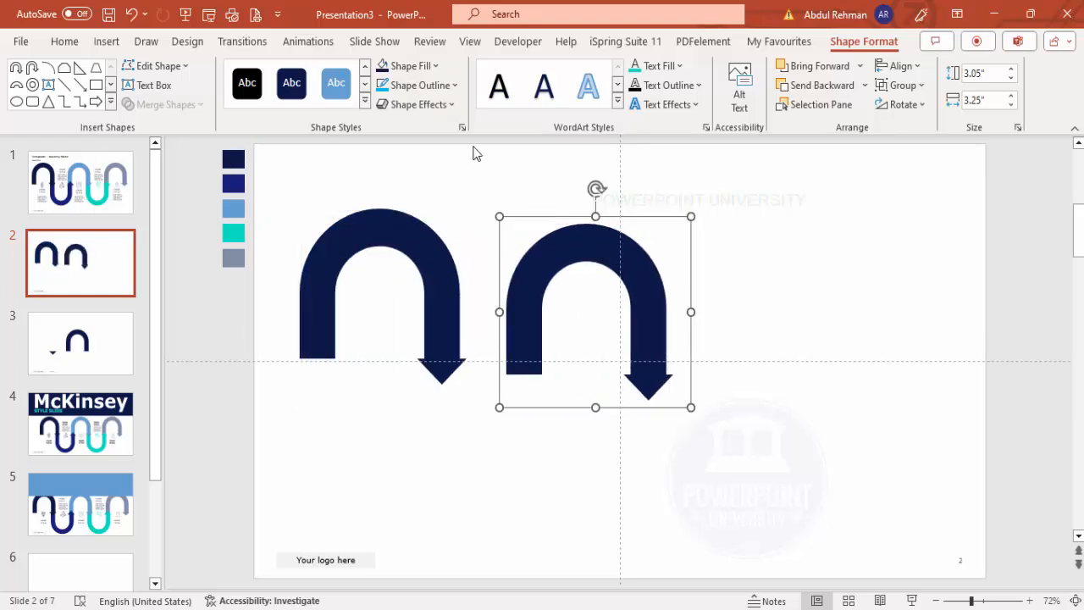
{"action": "left_click", "coordinate": [409, 66]}
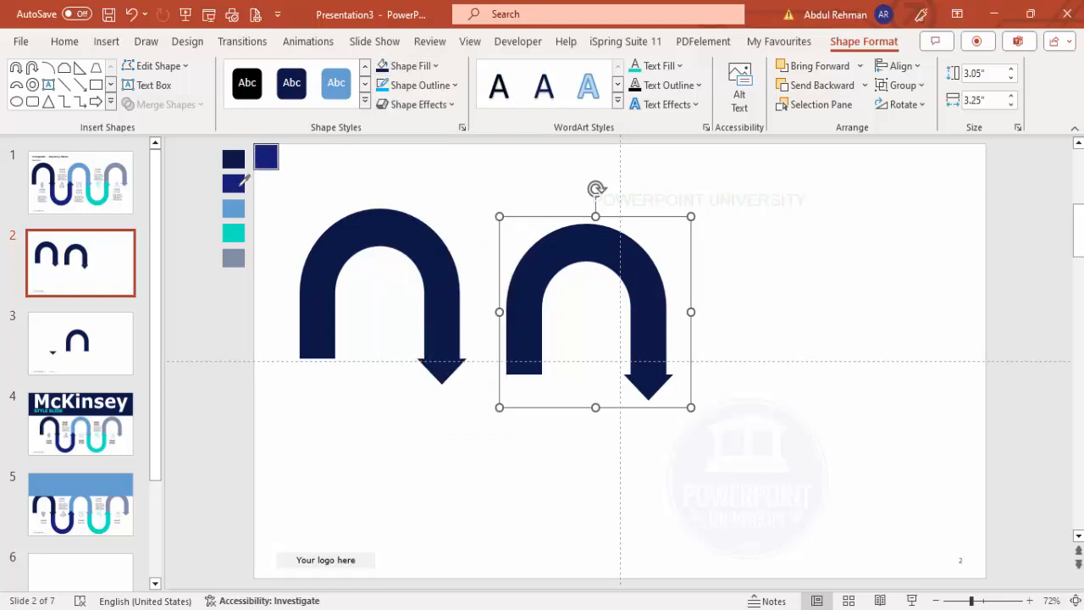
{"action": "left_click", "coordinate": [901, 105]}
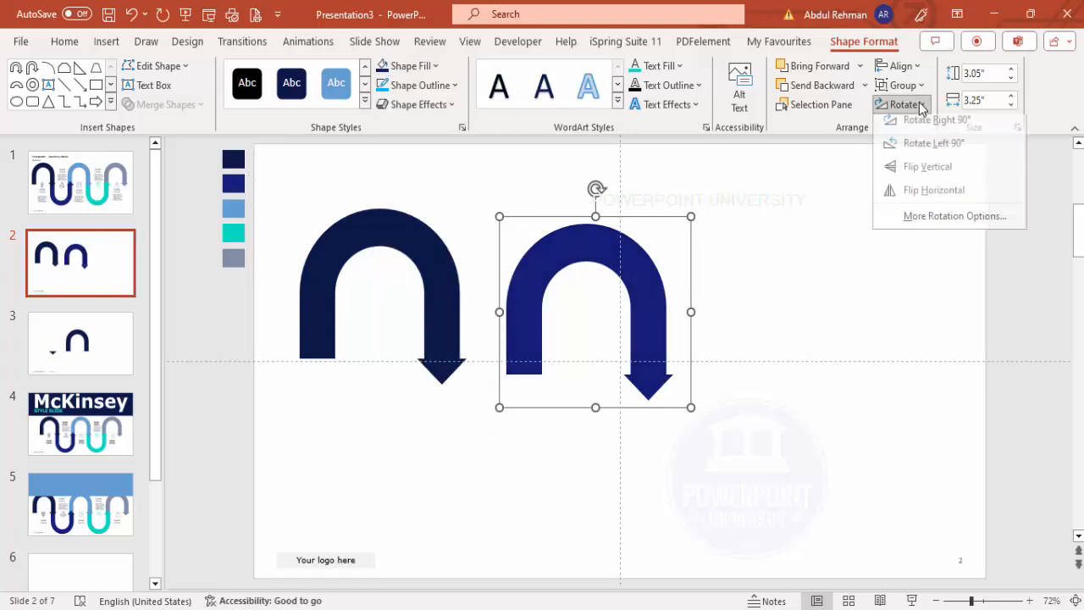
{"action": "left_click", "coordinate": [926, 174]}
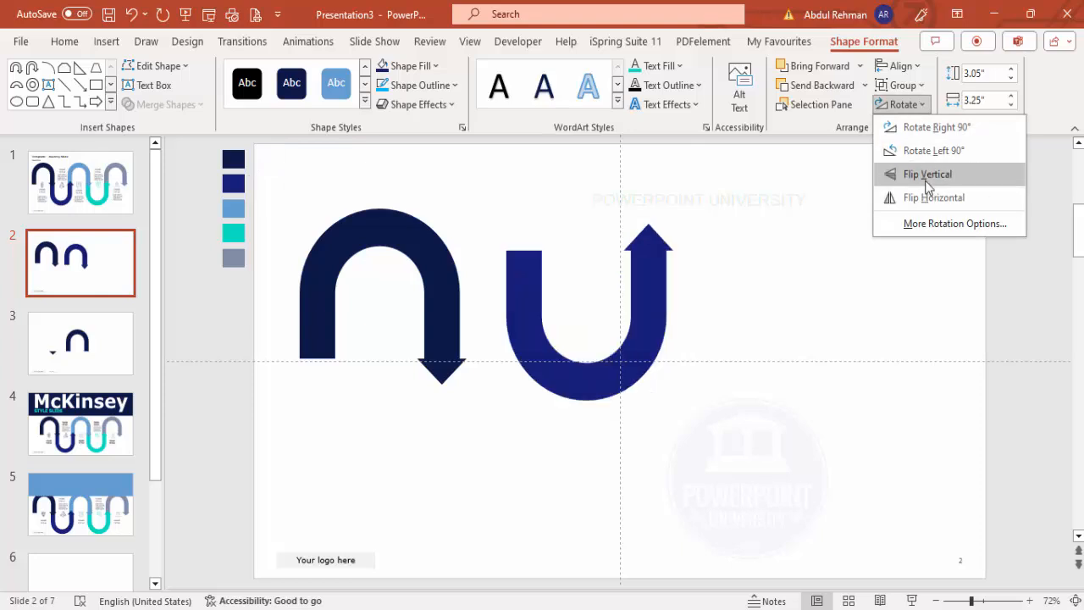
{"action": "left_click", "coordinate": [927, 173]}
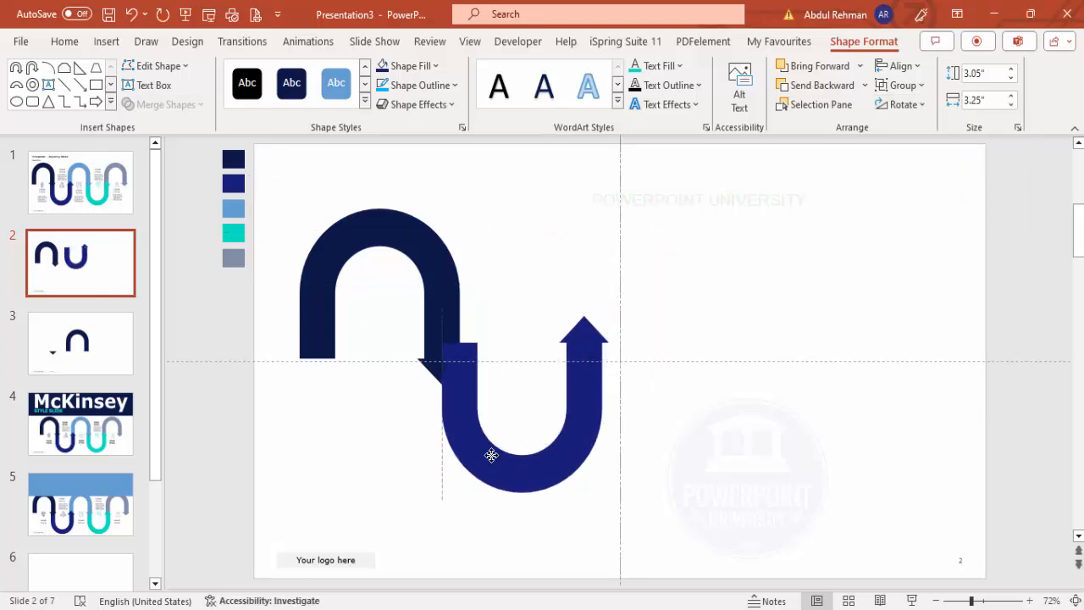
{"action": "left_click_drag", "start_coordinate": [491, 454], "coordinate": [474, 474]}
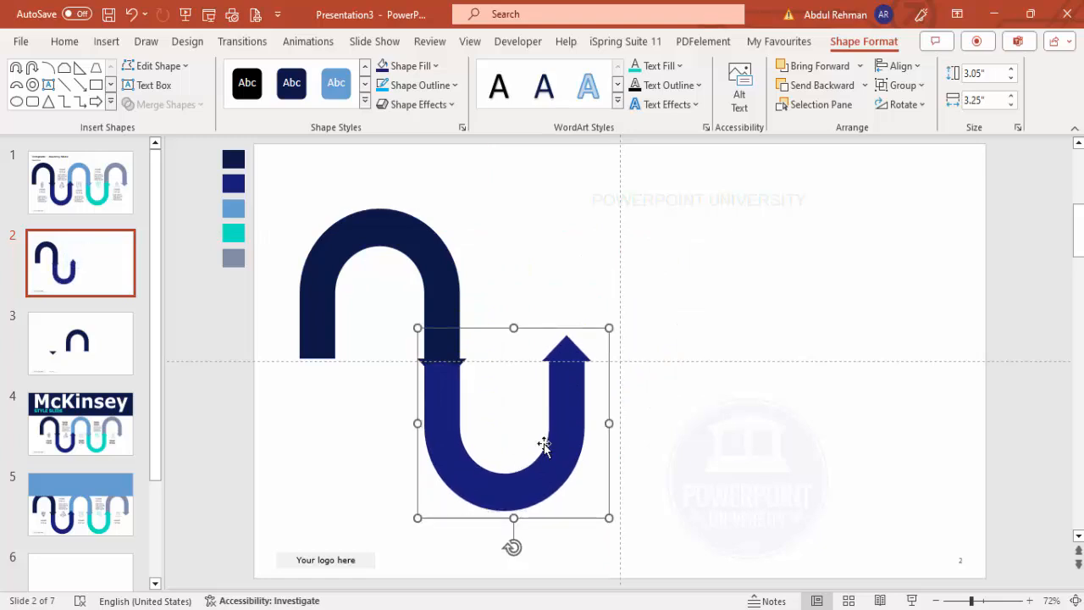
{"action": "mouse_move", "coordinate": [788, 182]}
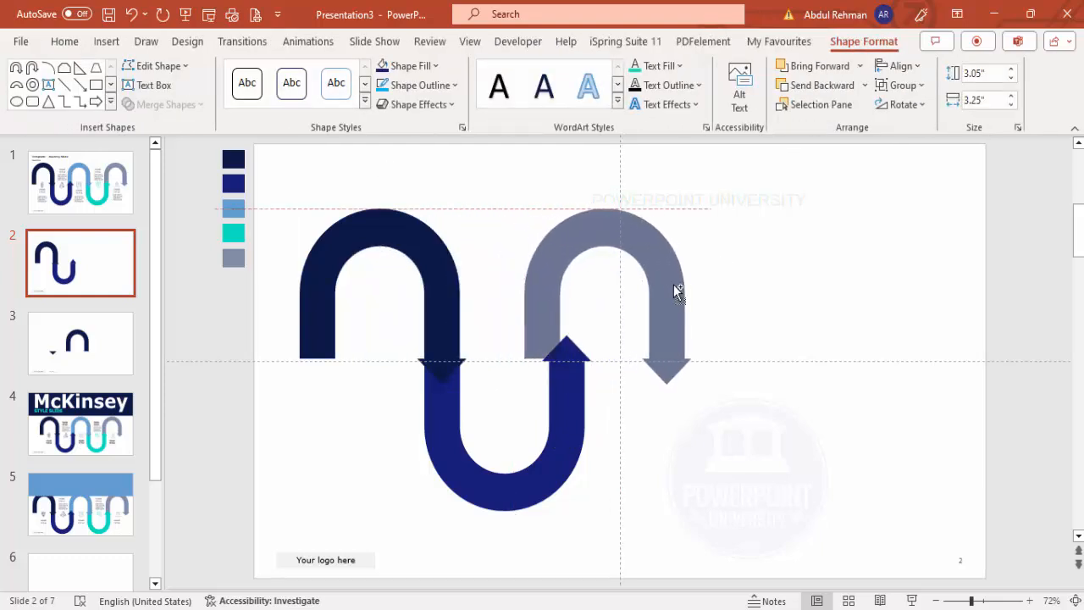
- Place a third arrow on the top row and colour it light blue
{"action": "left_click", "coordinate": [669, 292]}
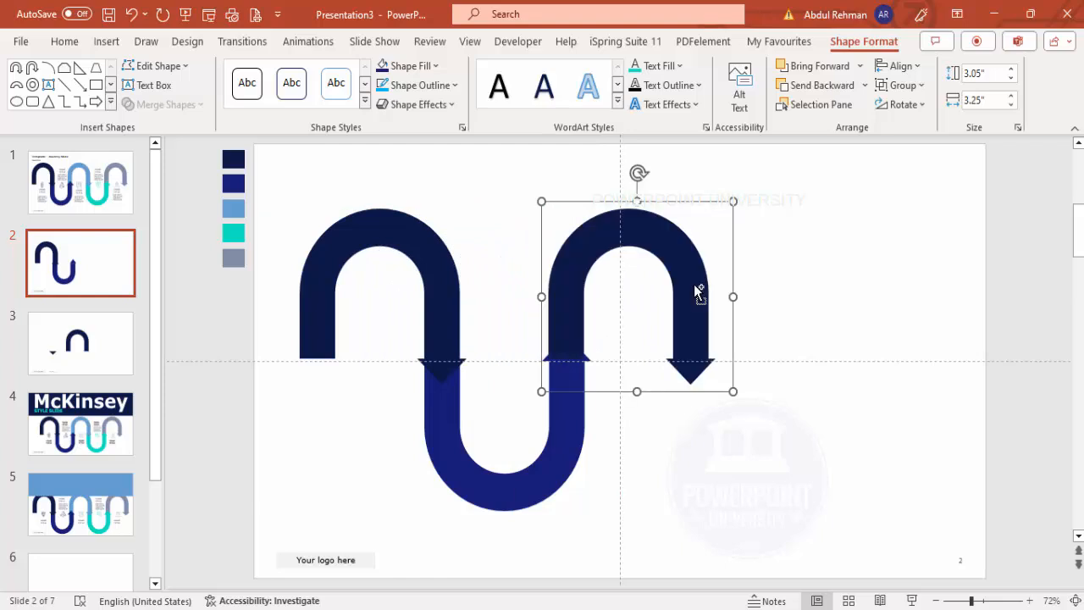
{"action": "left_click", "coordinate": [409, 65]}
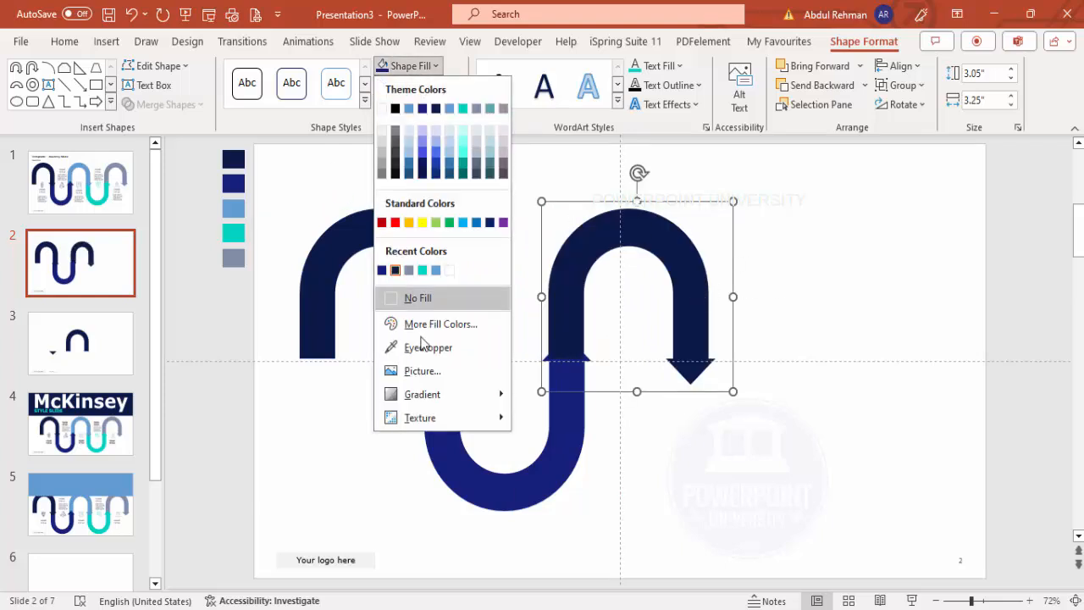
{"action": "left_click", "coordinate": [416, 297]}
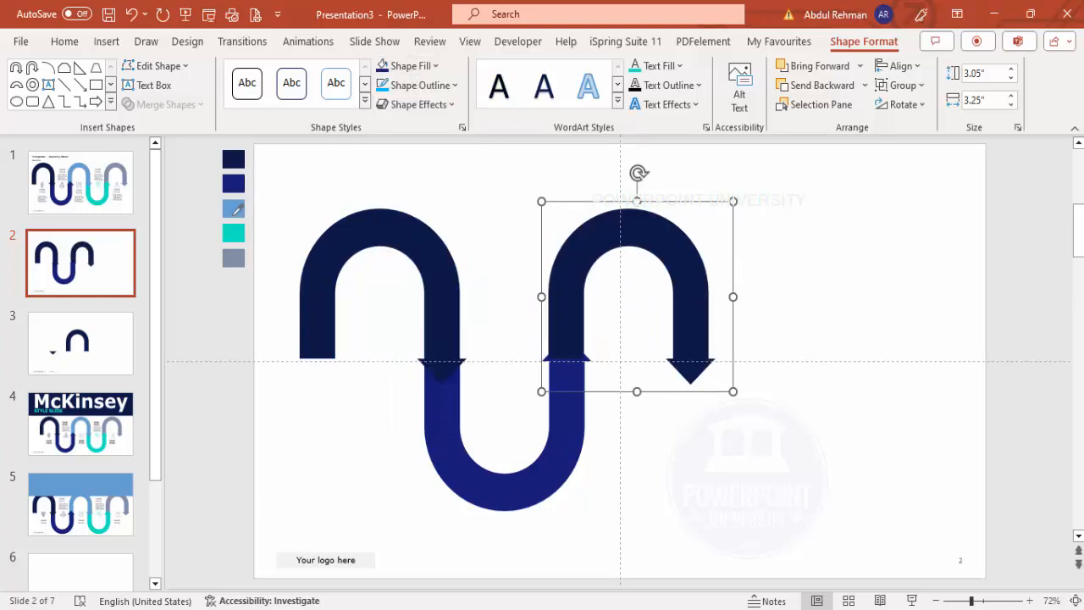
{"action": "left_click", "coordinate": [233, 210]}
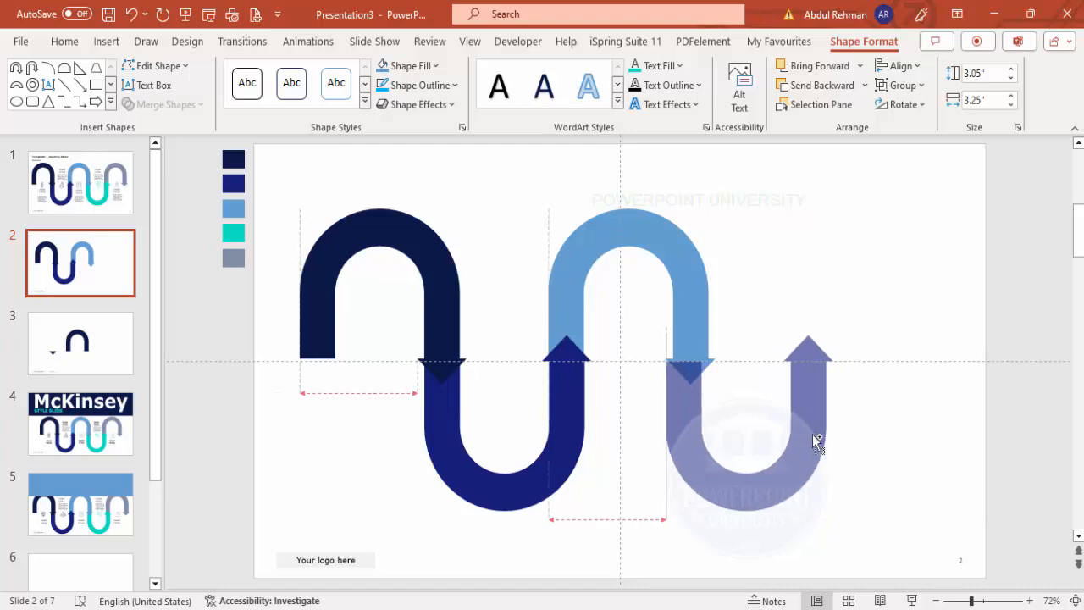
- Add a teal fourth arrow below the third's tip and place a fifth at top right
{"action": "left_click", "coordinate": [760, 424]}
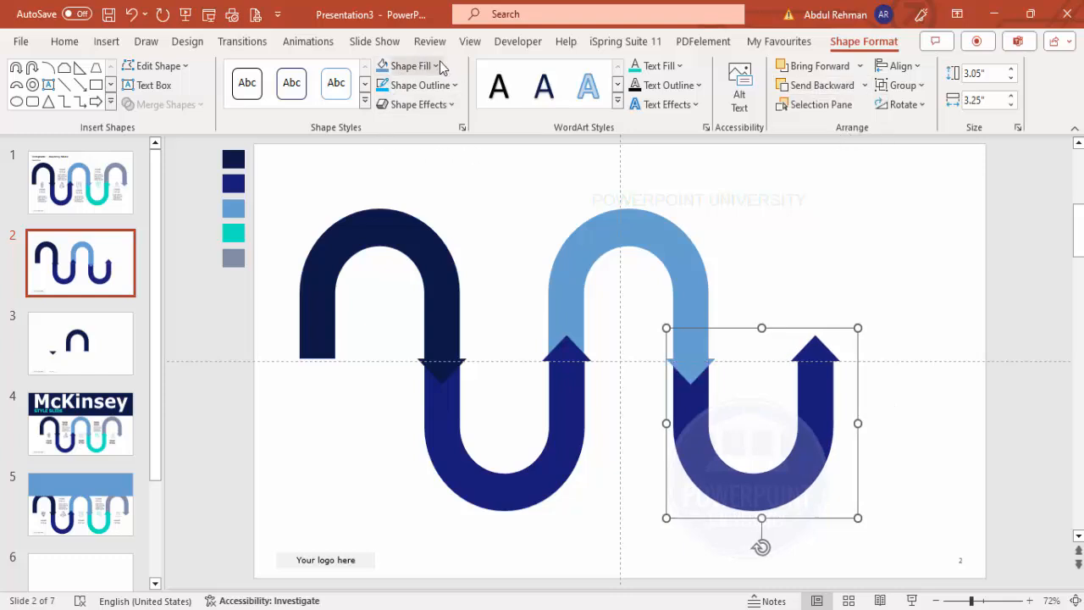
{"action": "left_click", "coordinate": [434, 66]}
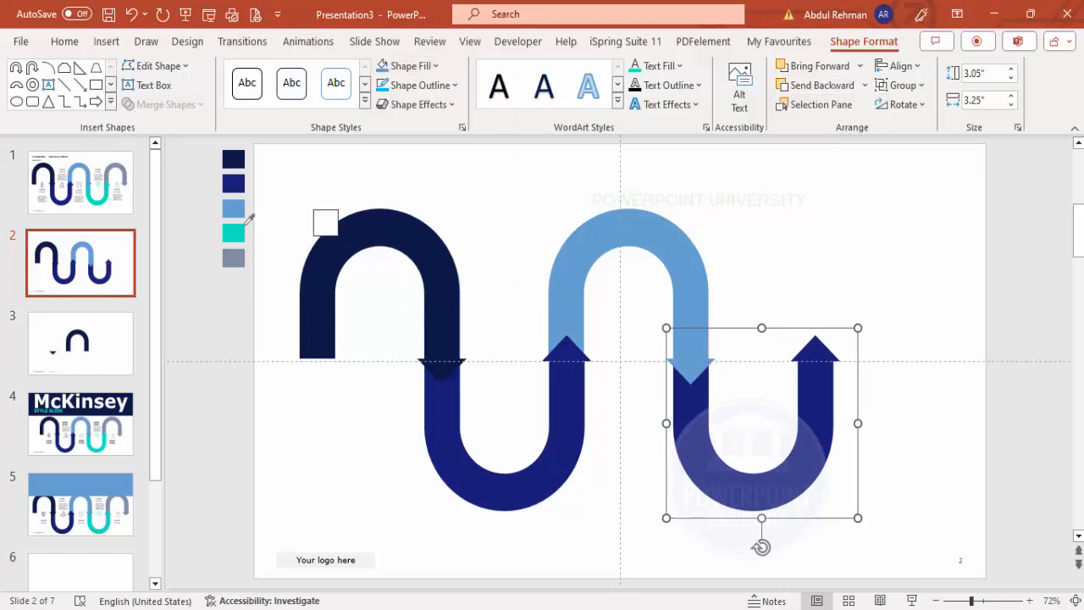
{"action": "left_click", "coordinate": [233, 233]}
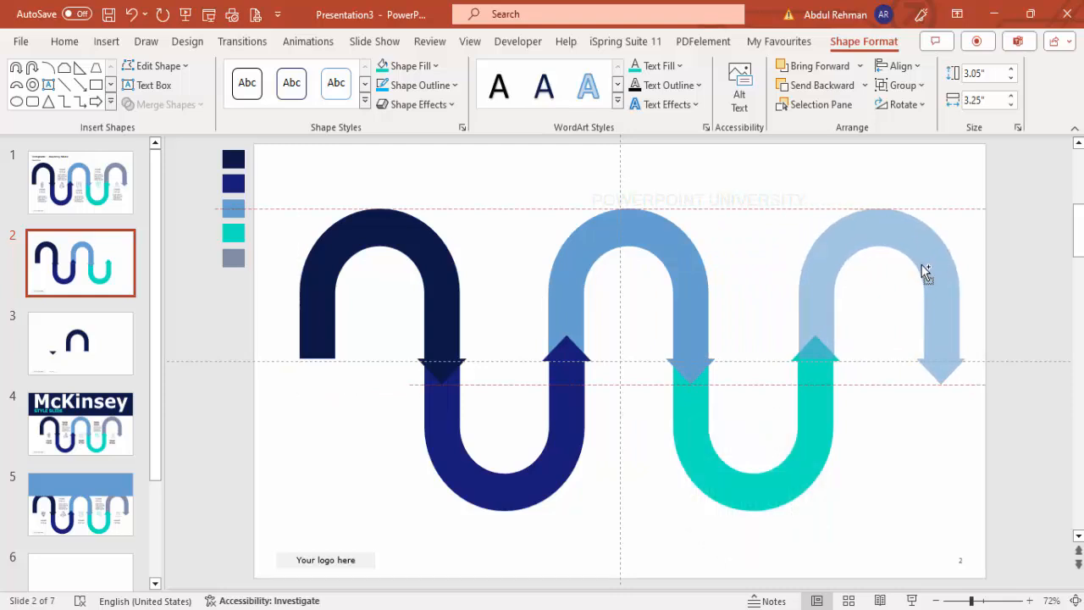
{"action": "left_click", "coordinate": [923, 271]}
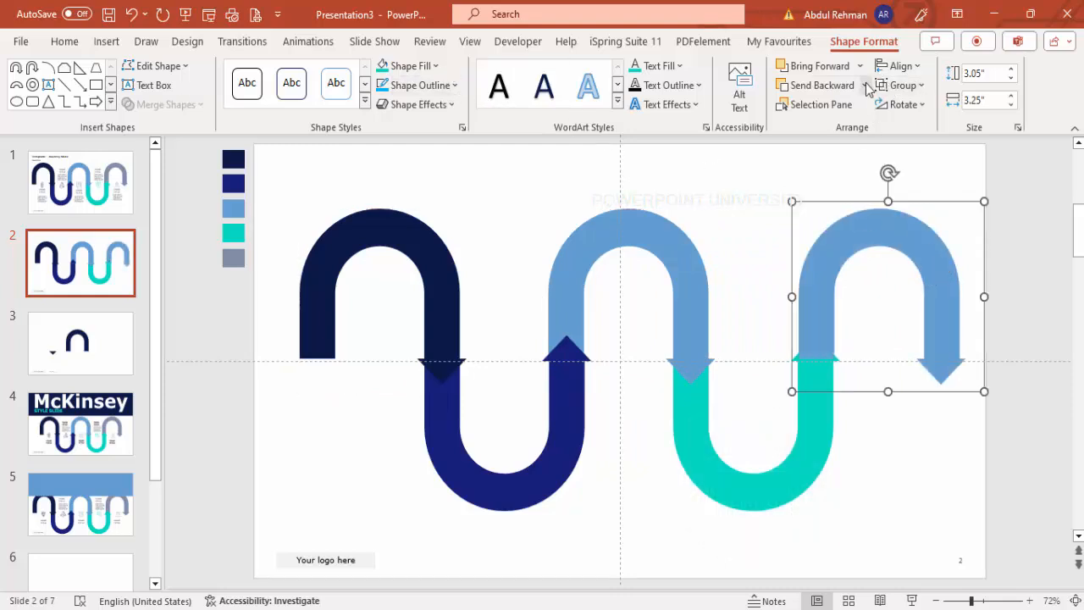
{"action": "left_click", "coordinate": [406, 65]}
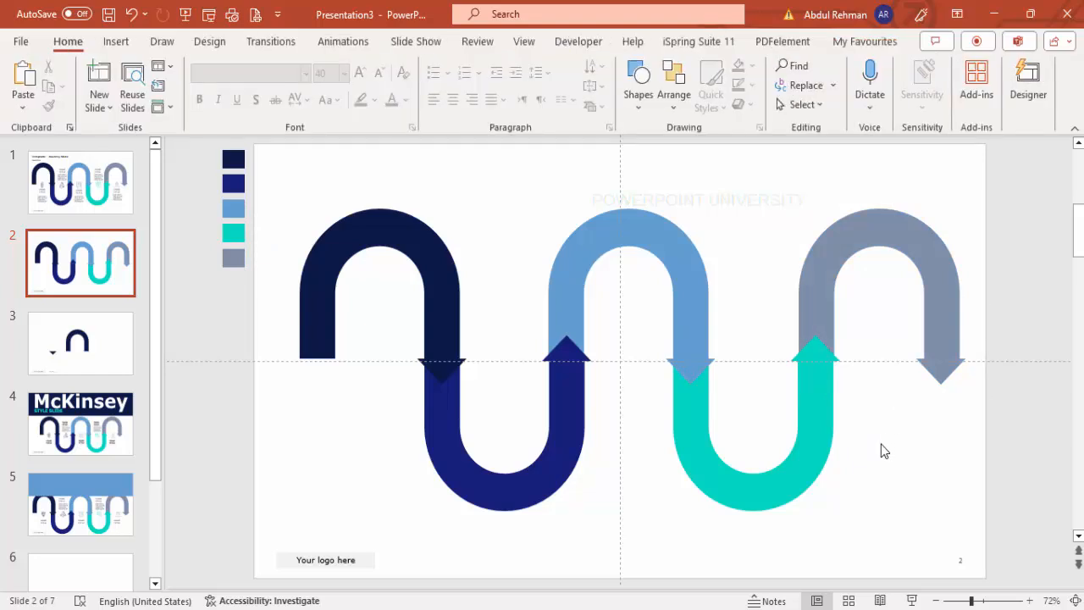
{"action": "mouse_move", "coordinate": [402, 334]}
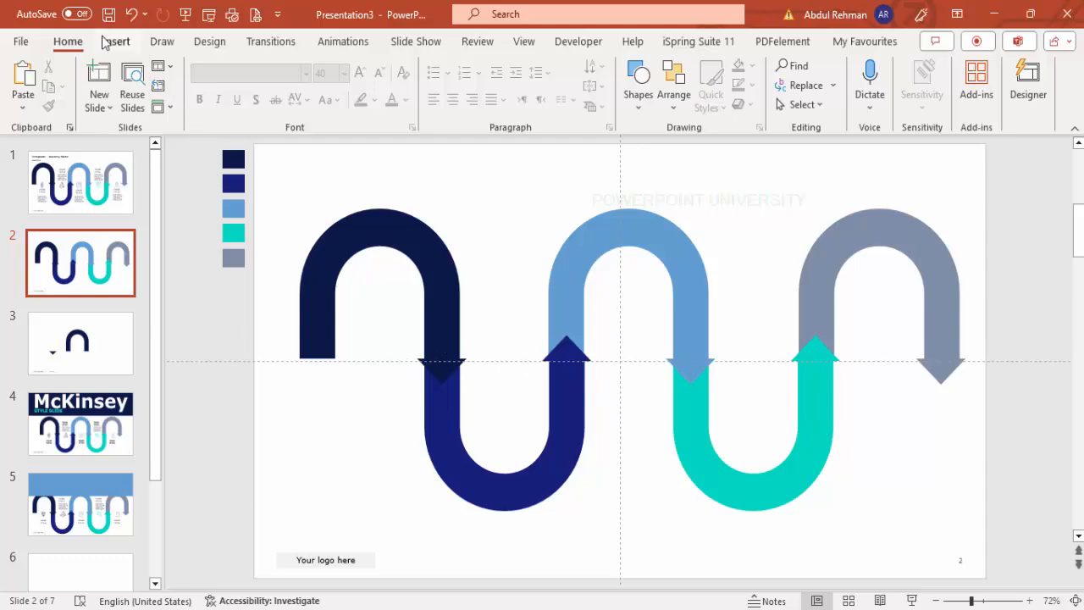
- Choose five stock icons, including a bar chart, and insert them onto the slide
{"action": "left_click", "coordinate": [117, 41]}
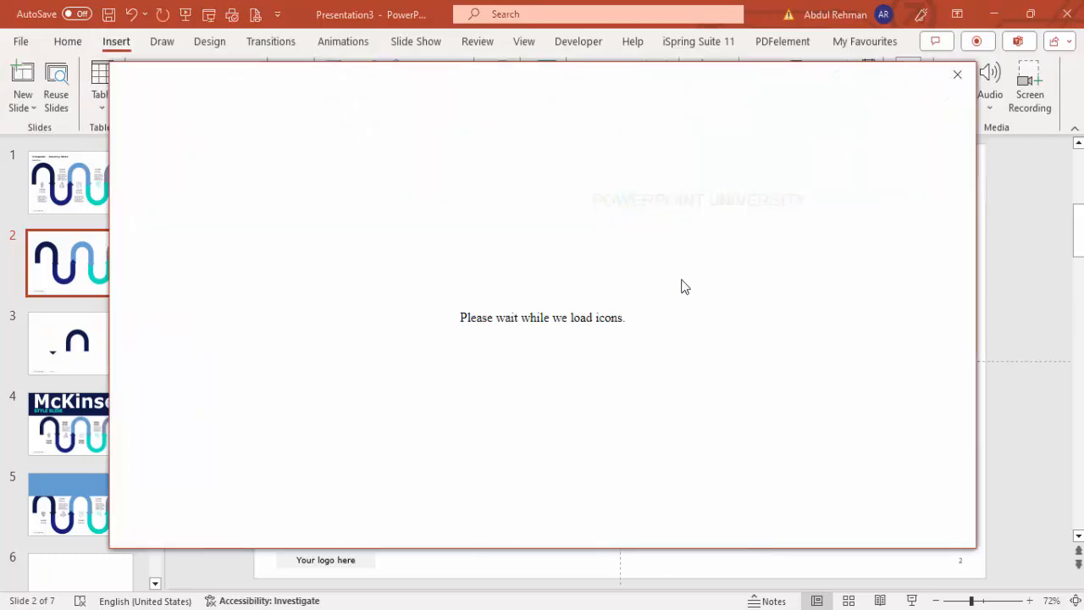
{"action": "mouse_move", "coordinate": [695, 308]}
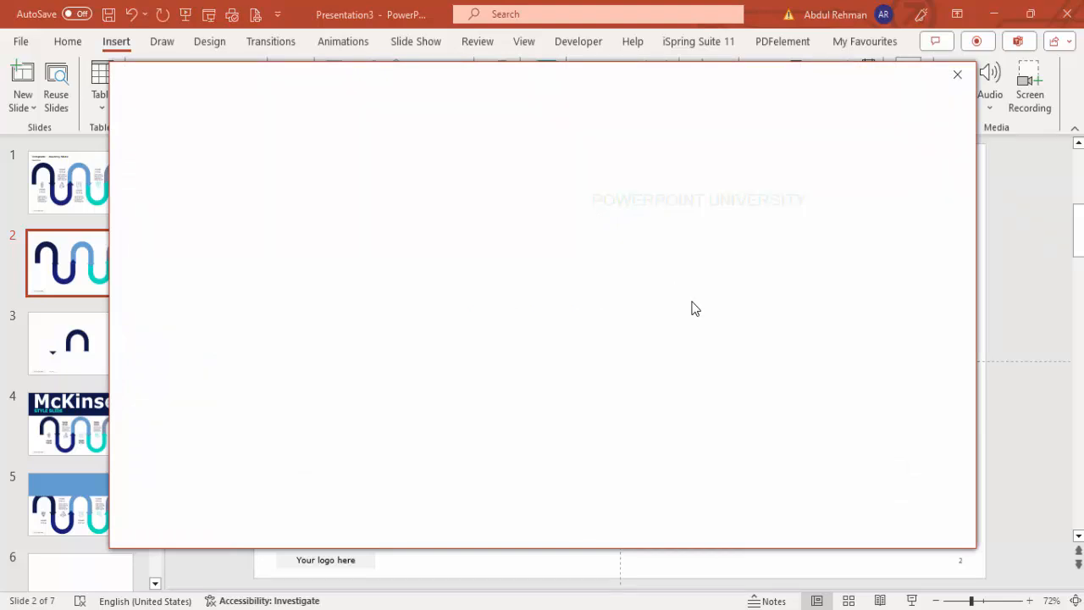
{"action": "left_click", "coordinate": [213, 158]}
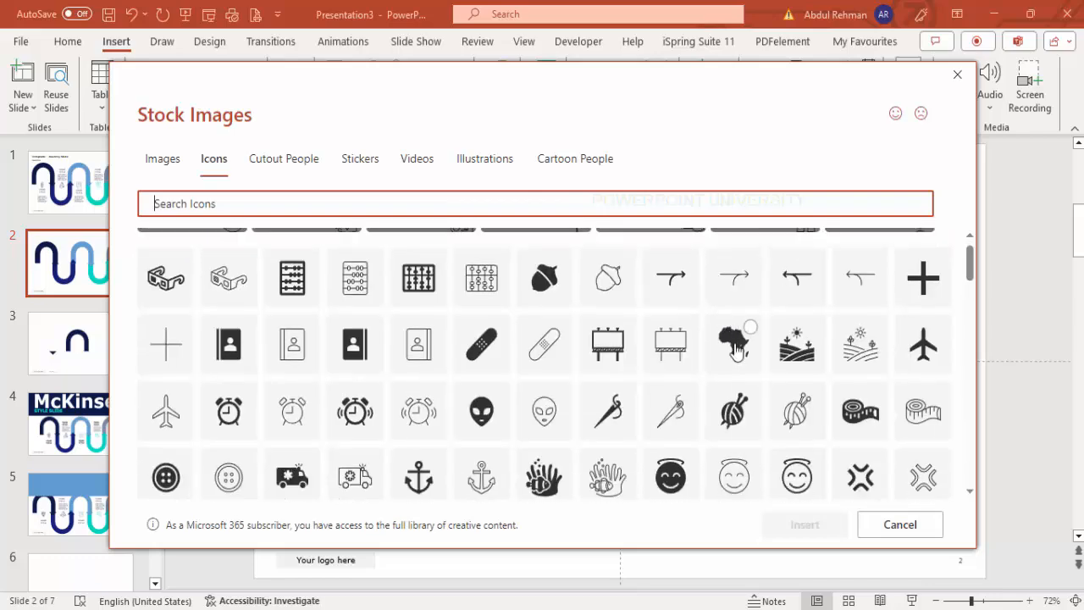
{"action": "scroll", "scroll_direction": "up", "scroll_amount": 3}
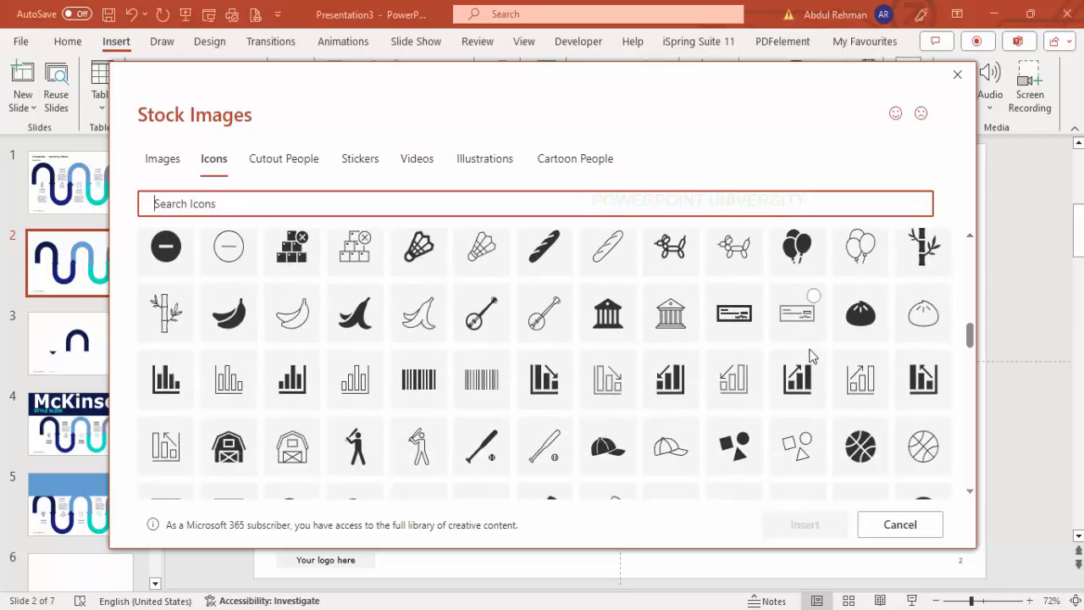
{"action": "left_click", "coordinate": [860, 297]}
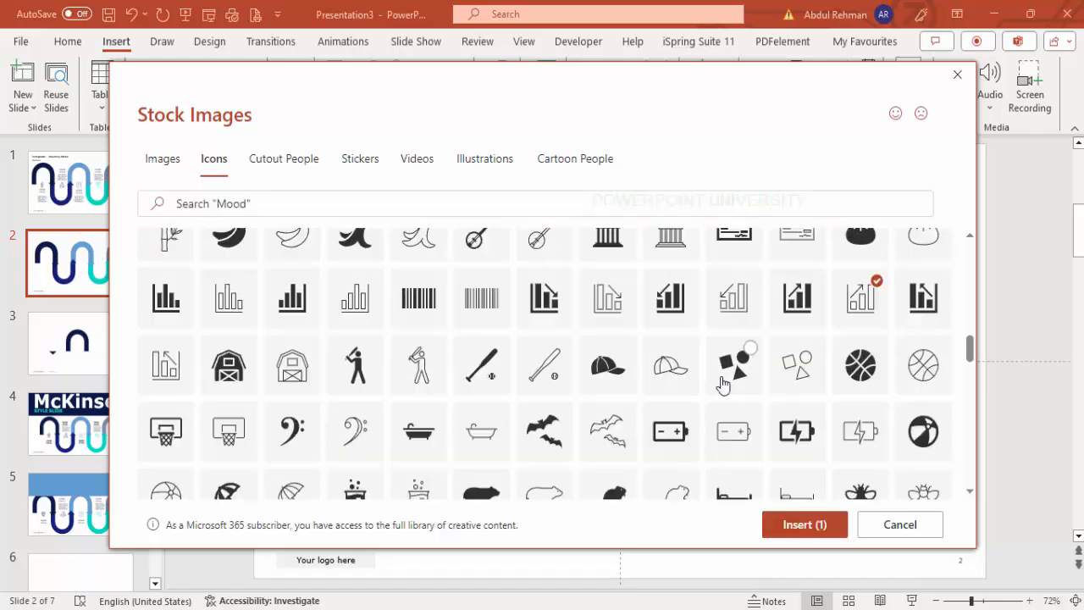
{"action": "left_click", "coordinate": [228, 297]}
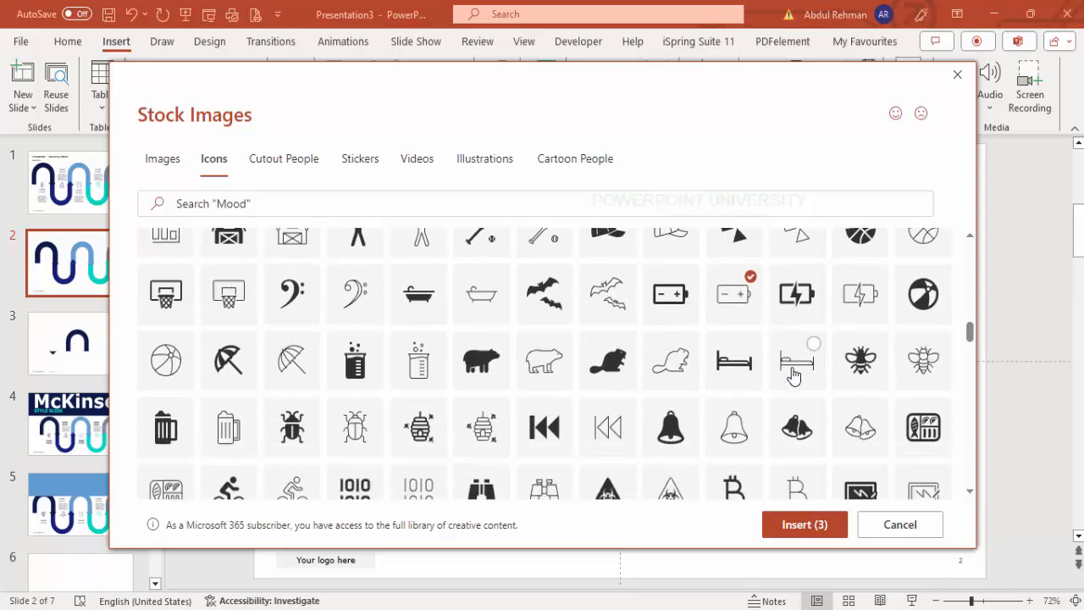
{"action": "scroll", "scroll_direction": "up", "scroll_amount": 3}
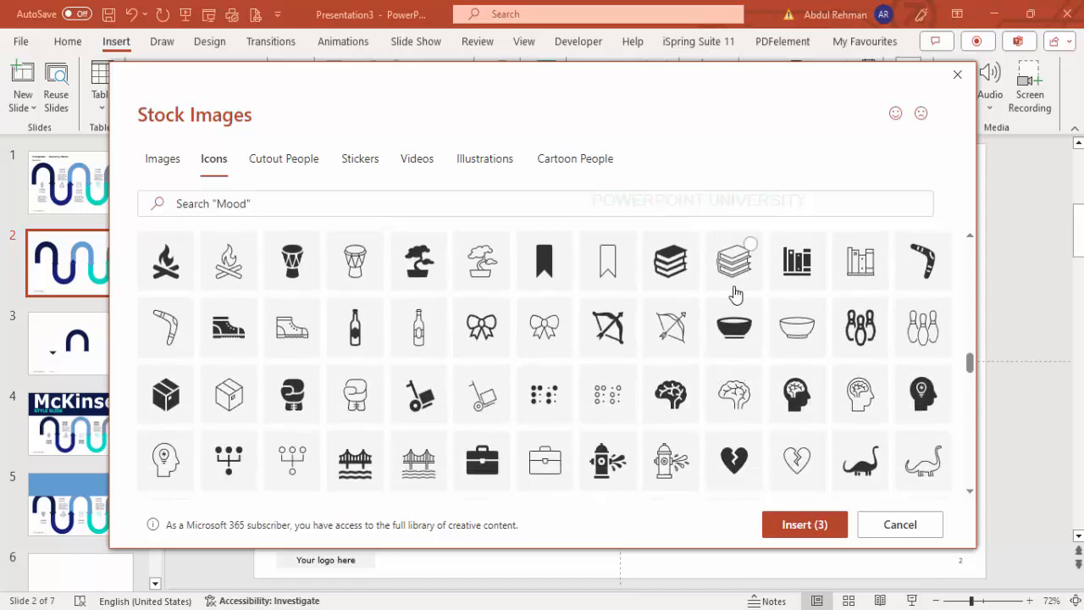
{"action": "scroll", "scroll_direction": "down", "scroll_amount": 3}
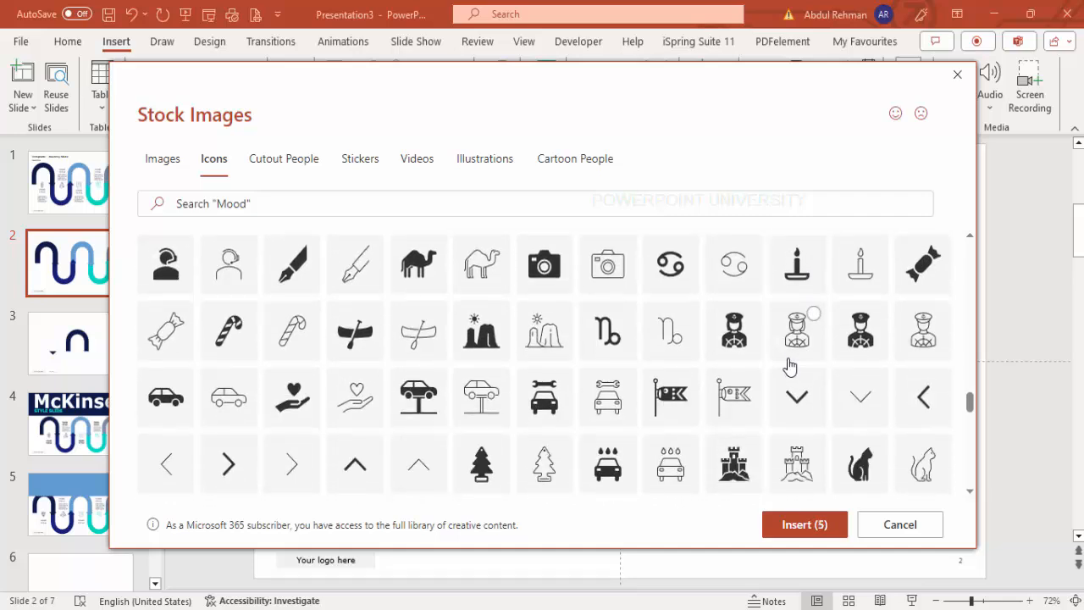
{"action": "scroll", "scroll_direction": "down", "scroll_amount": 3}
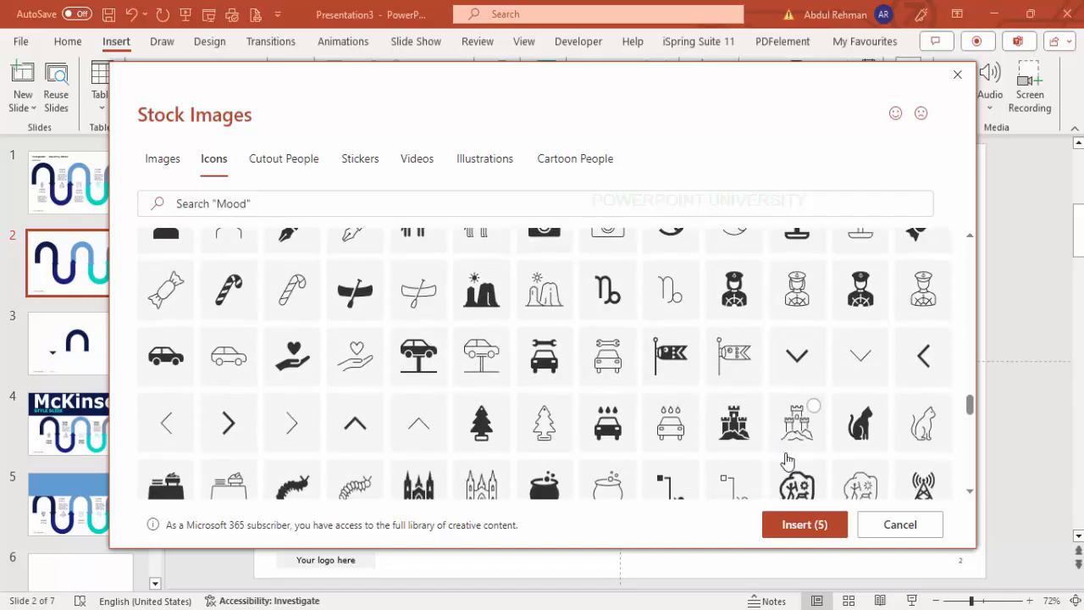
{"action": "left_click", "coordinate": [803, 524]}
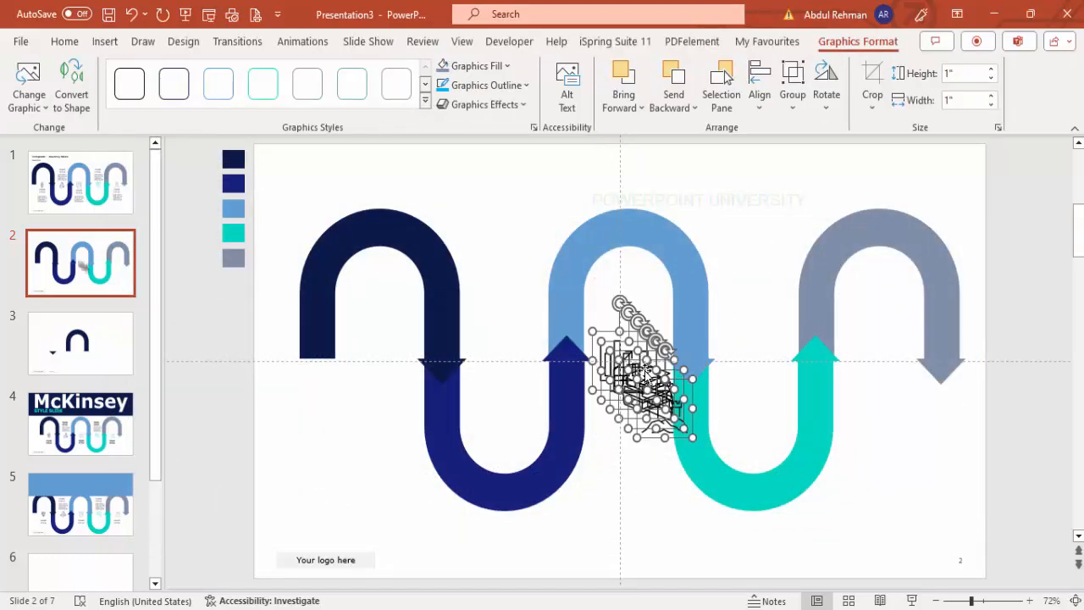
- Resize the icons to 0.6 inch and place one at each arrow junction, chart last
{"action": "left_click_drag", "start_coordinate": [644, 373], "coordinate": [758, 220]}
{"action": "type", "text": ".6"}
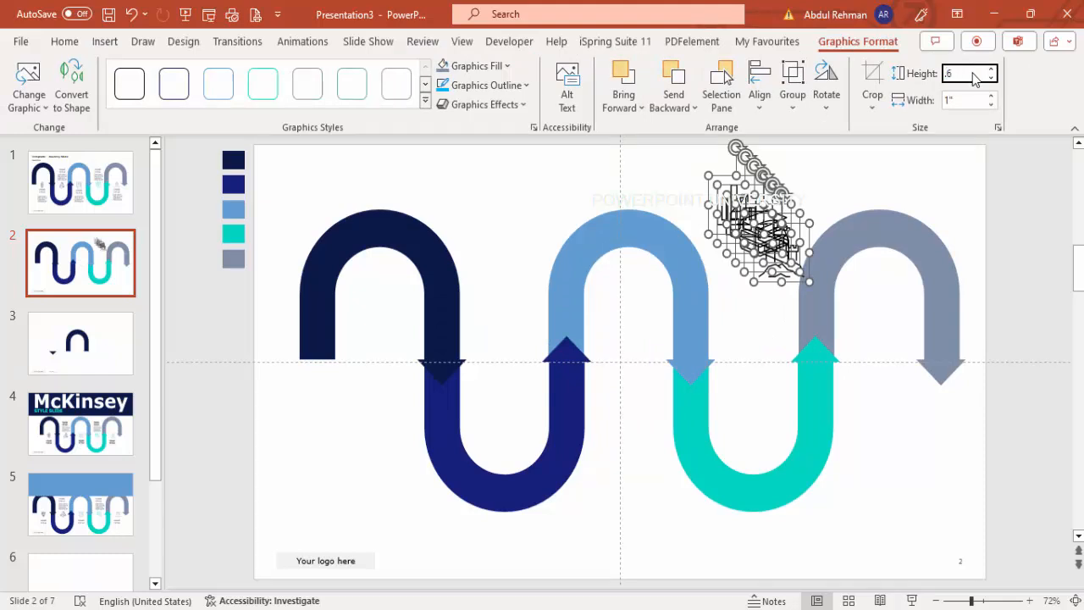
{"action": "left_click", "coordinate": [68, 41]}
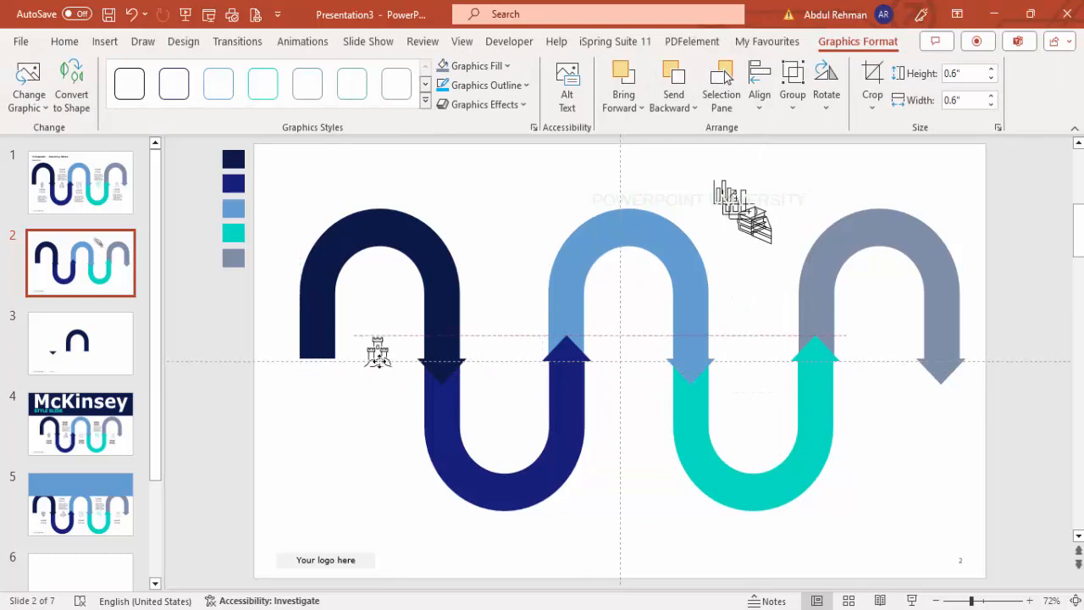
{"action": "left_click", "coordinate": [745, 221]}
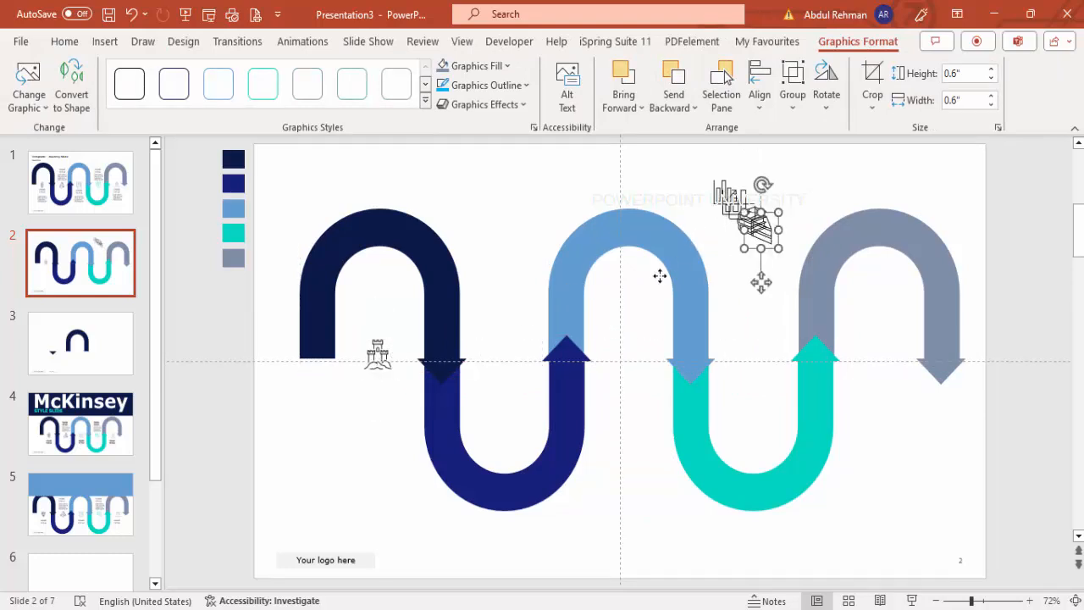
{"action": "left_click_drag", "start_coordinate": [758, 237], "coordinate": [503, 356]}
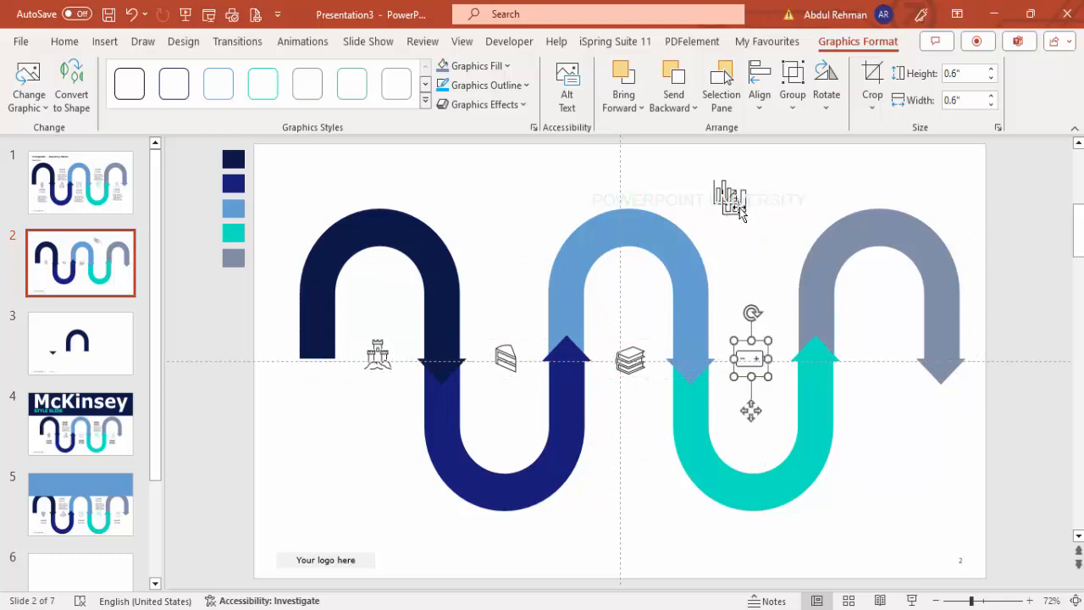
{"action": "left_click_drag", "start_coordinate": [749, 358], "coordinate": [883, 358]}
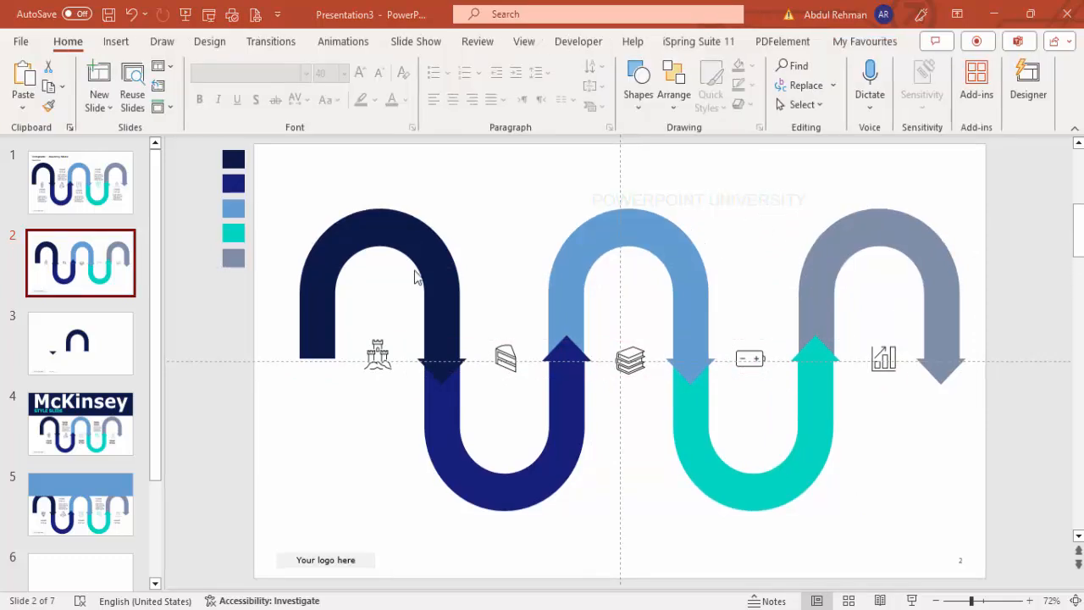
- Add a bold, centred dark navy 'TITLE HERE' text box below the castle icon
{"action": "left_click", "coordinate": [116, 41]}
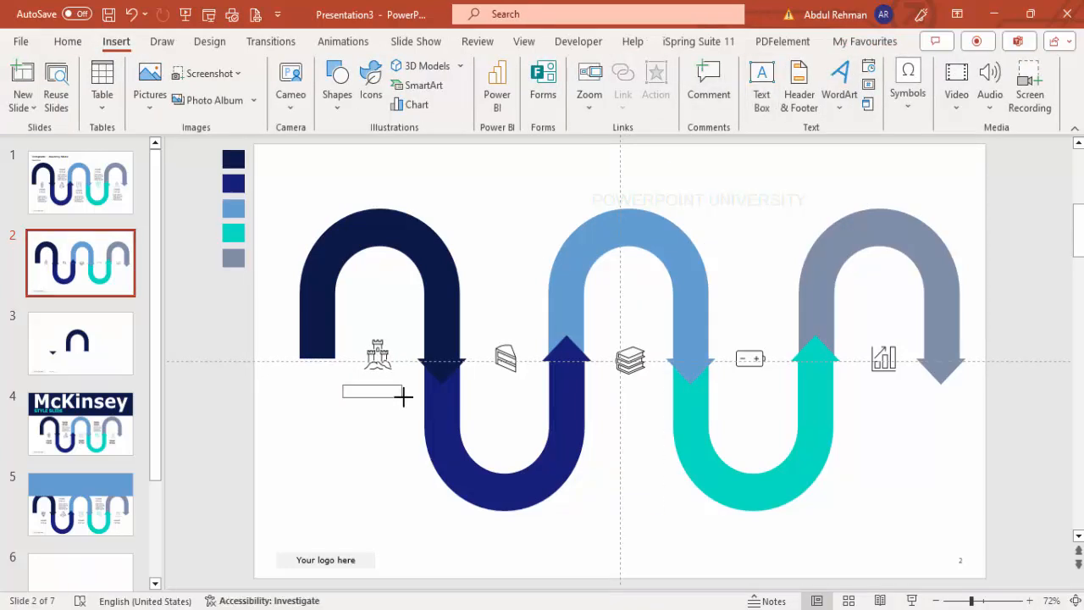
{"action": "left_click", "coordinate": [372, 391]}
{"action": "type", "text": "TITLE HERE"}
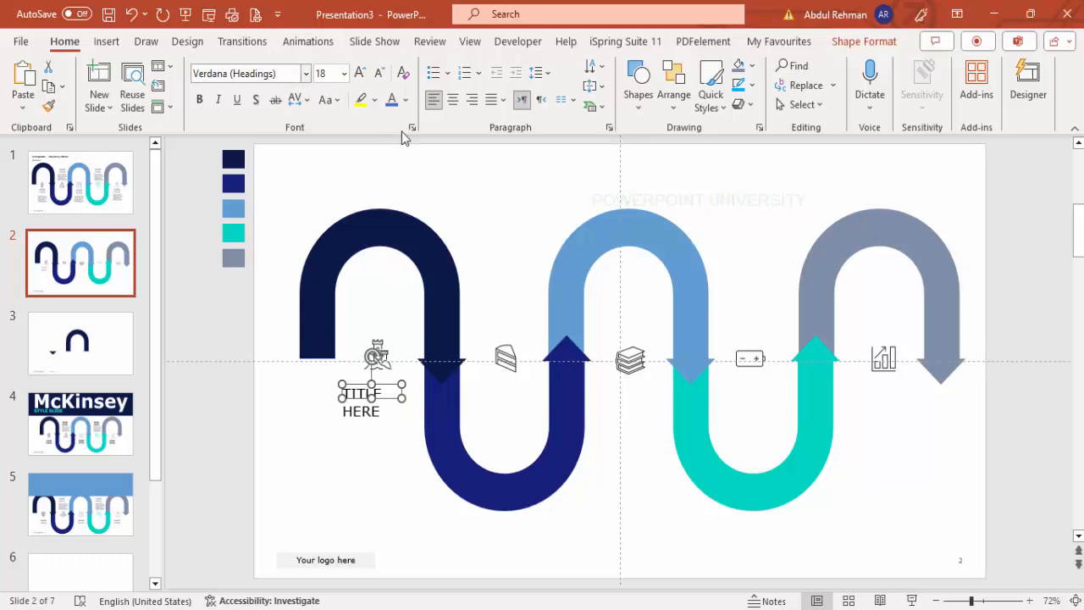
{"action": "left_click", "coordinate": [404, 100]}
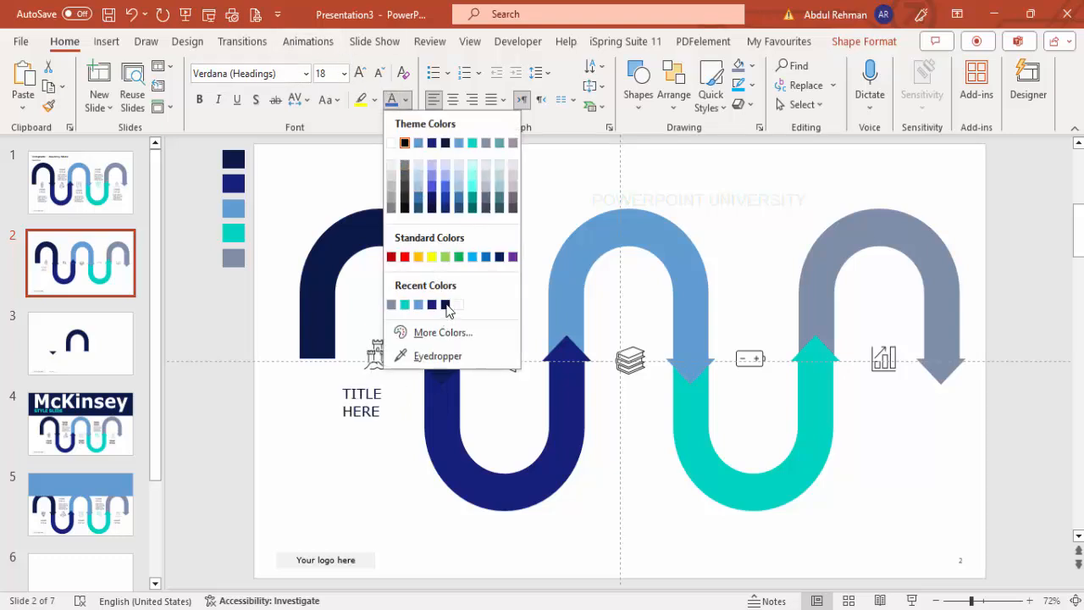
{"action": "left_click", "coordinate": [431, 304]}
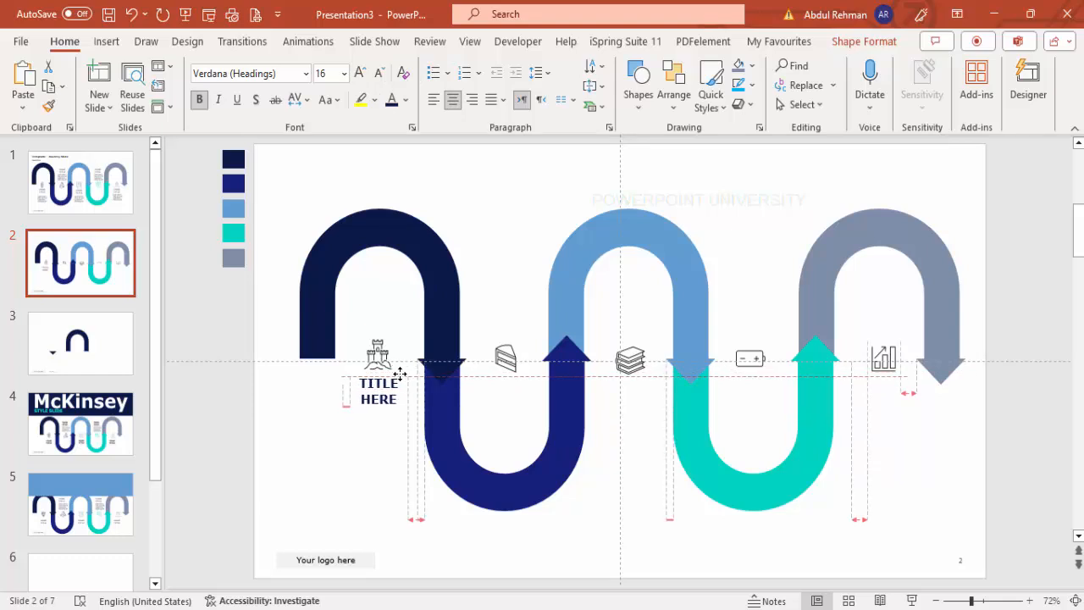
{"action": "left_click", "coordinate": [106, 41]}
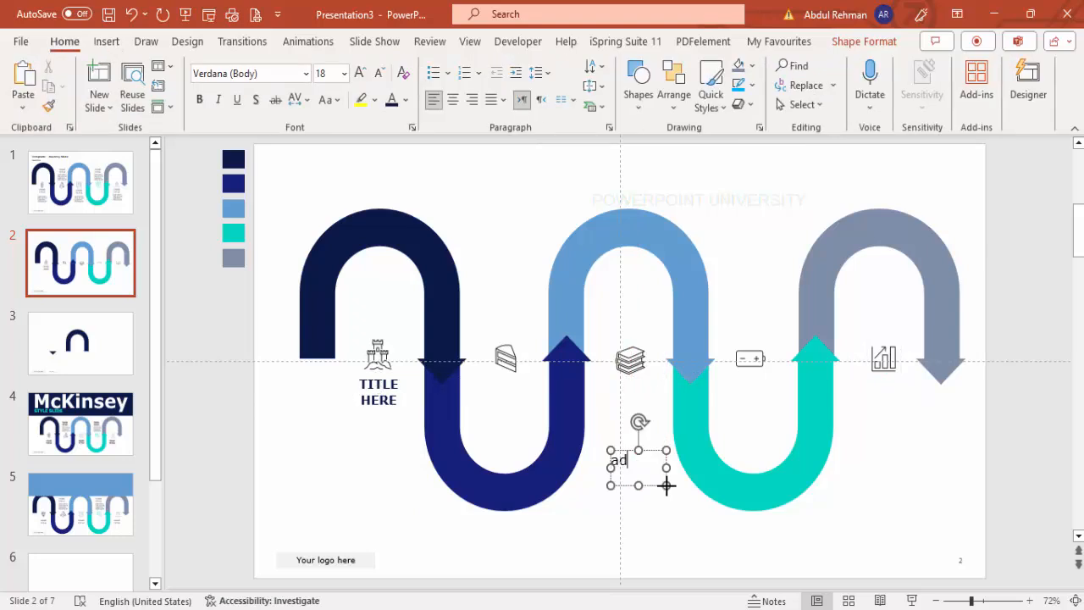
- Type 'Add detail text here' in smaller grey text and place it beneath the title
{"action": "type", "text": "Add detail tedt"}
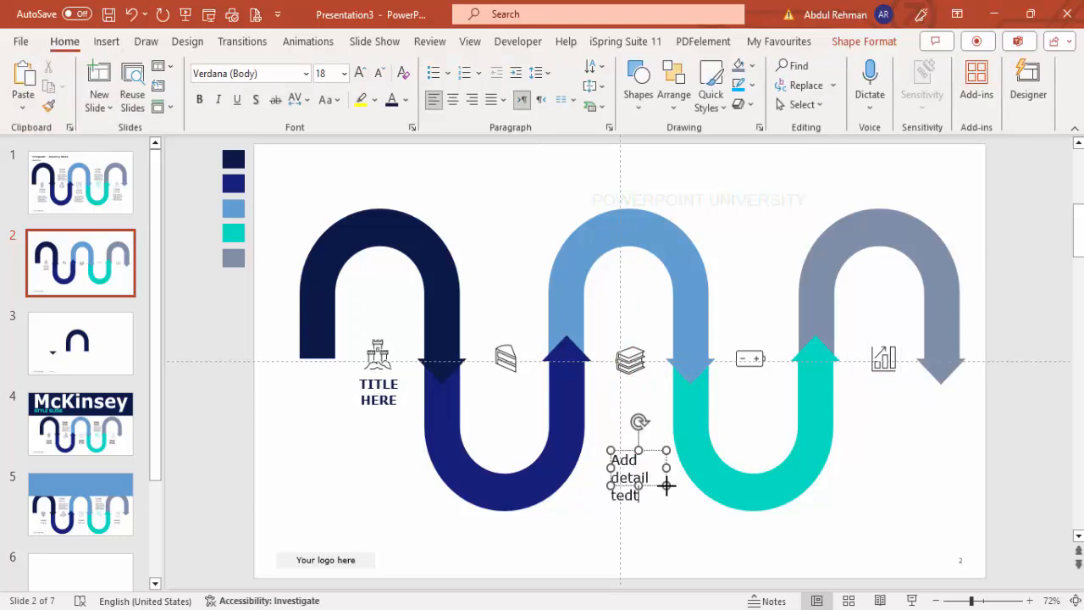
{"action": "type", "text": "text here"}
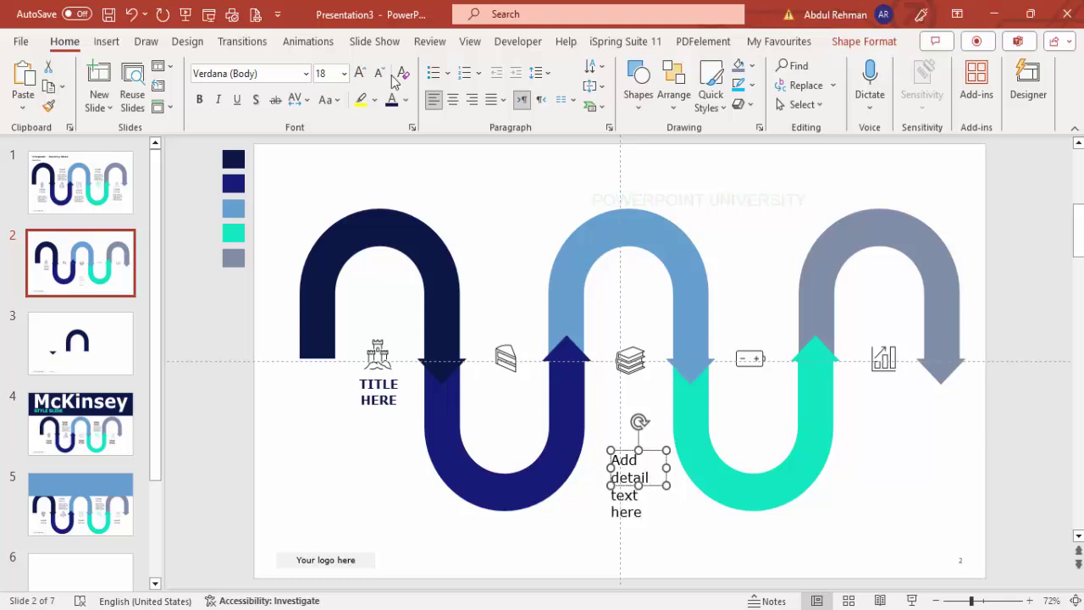
{"action": "left_click", "coordinate": [403, 99]}
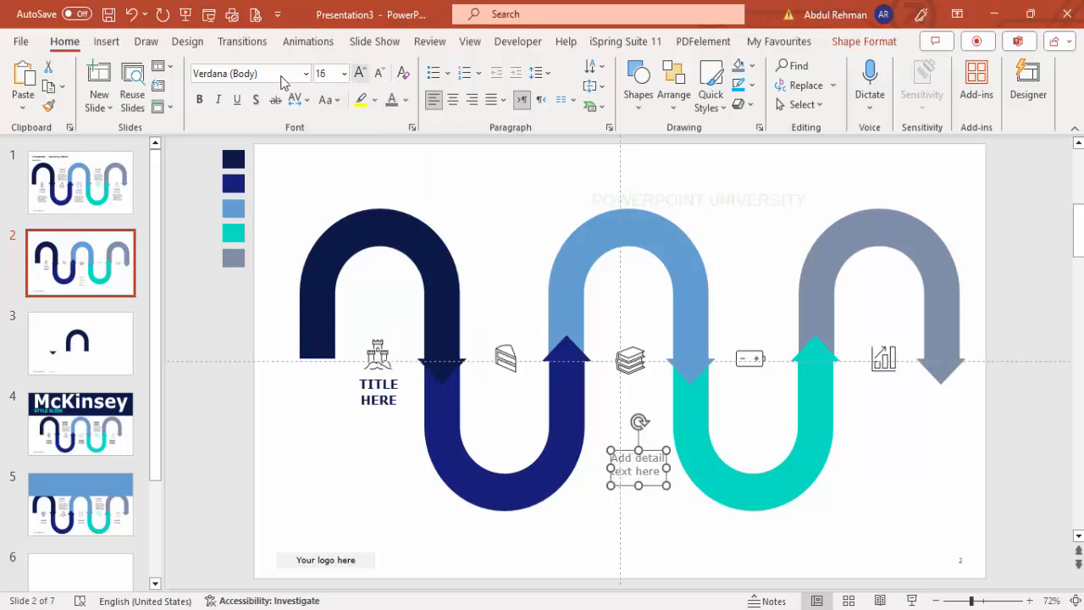
{"action": "left_click_drag", "start_coordinate": [637, 464], "coordinate": [439, 446]}
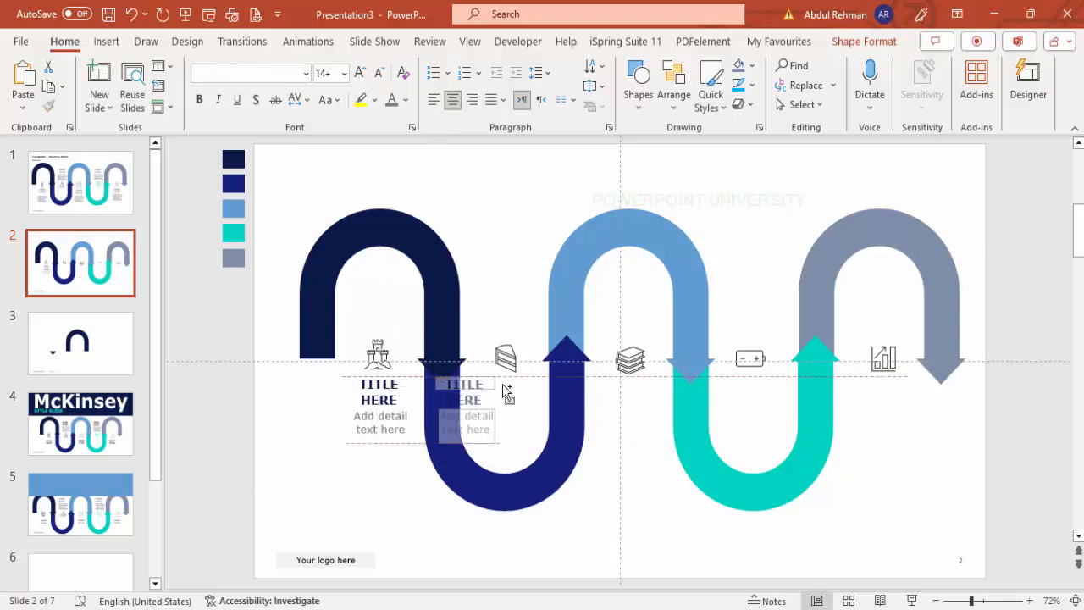
- Copy the title and detail labels to every arrow, alternating upper arches and lower curves
{"action": "left_click", "coordinate": [506, 405]}
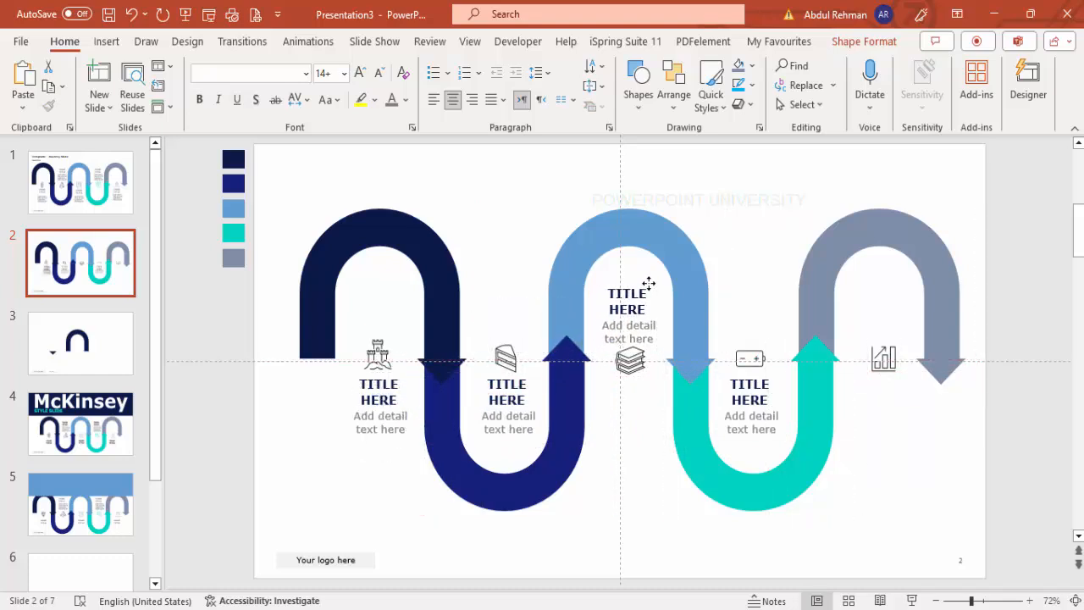
{"action": "left_click", "coordinate": [628, 315]}
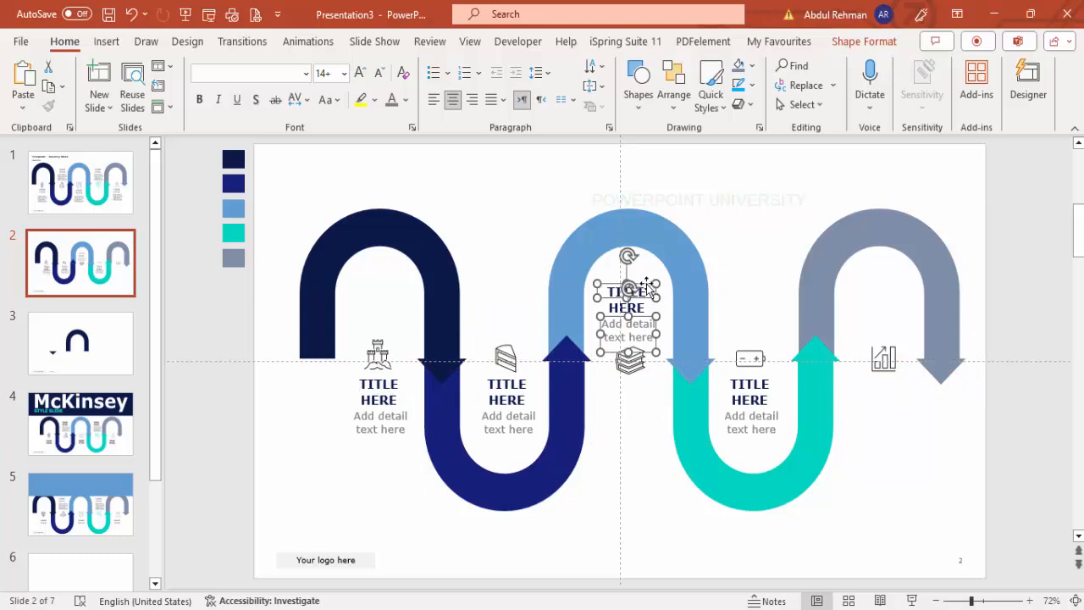
{"action": "left_click", "coordinate": [880, 313]}
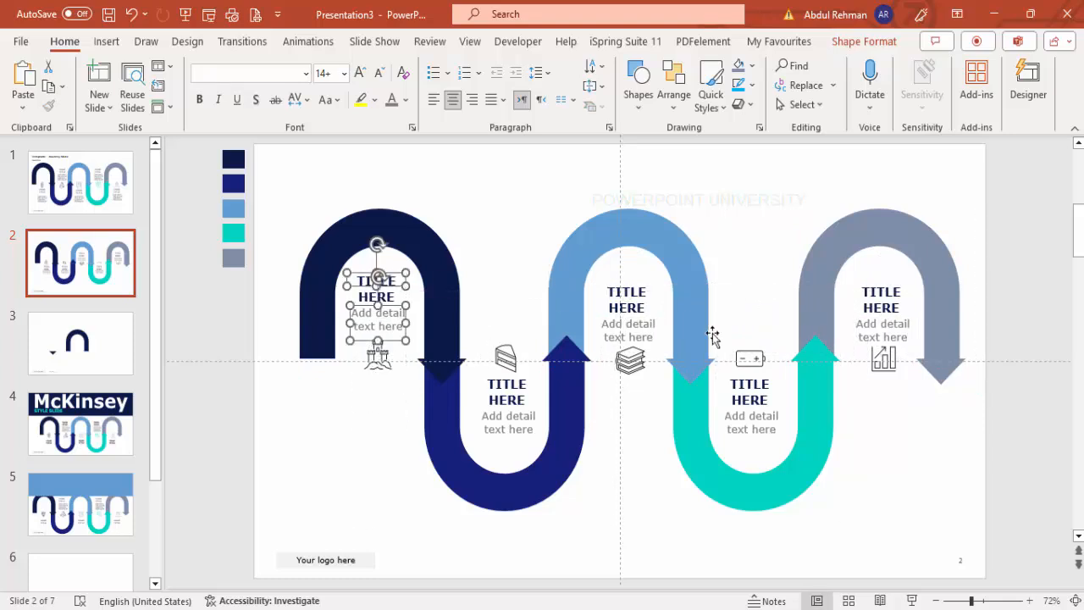
{"action": "left_click", "coordinate": [470, 409]}
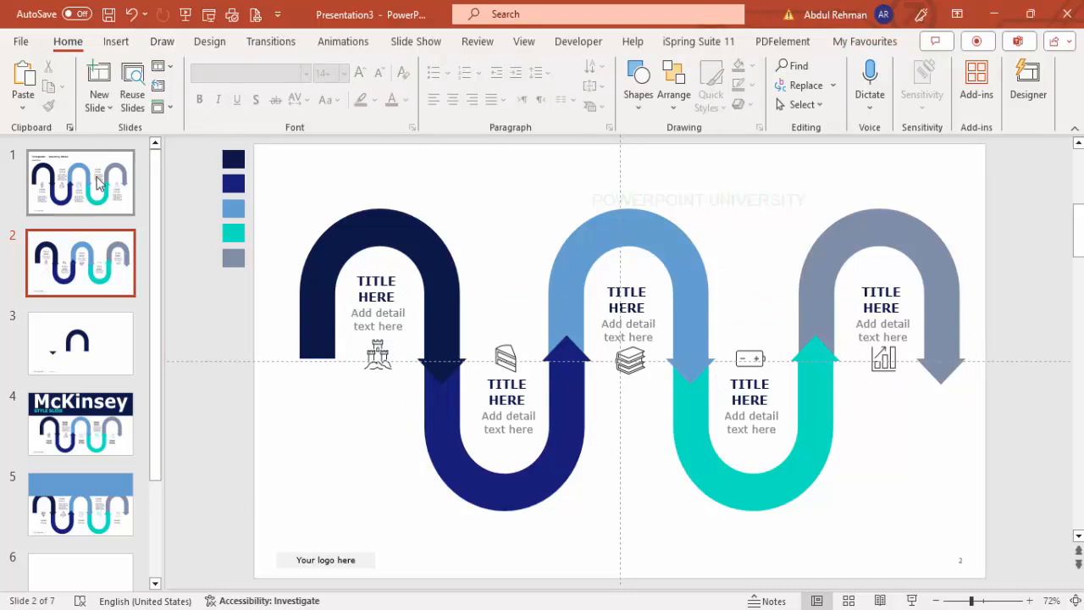
{"action": "left_click", "coordinate": [79, 183]}
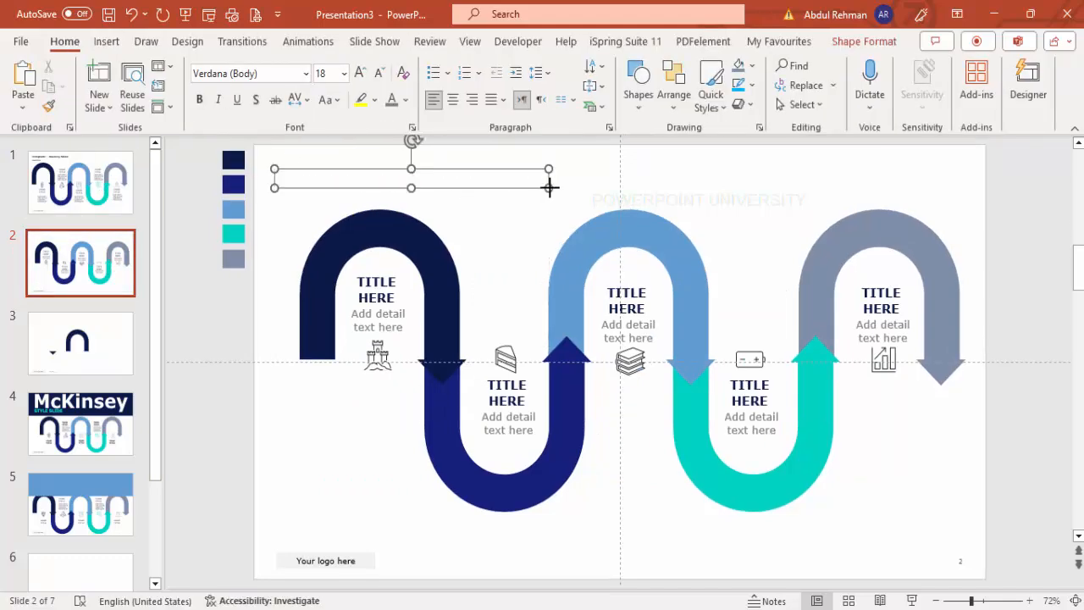
- Type the heading 'JOURNEY SLIDE' at the top-left and make it bold dark navy
{"action": "type", "text": "you"}
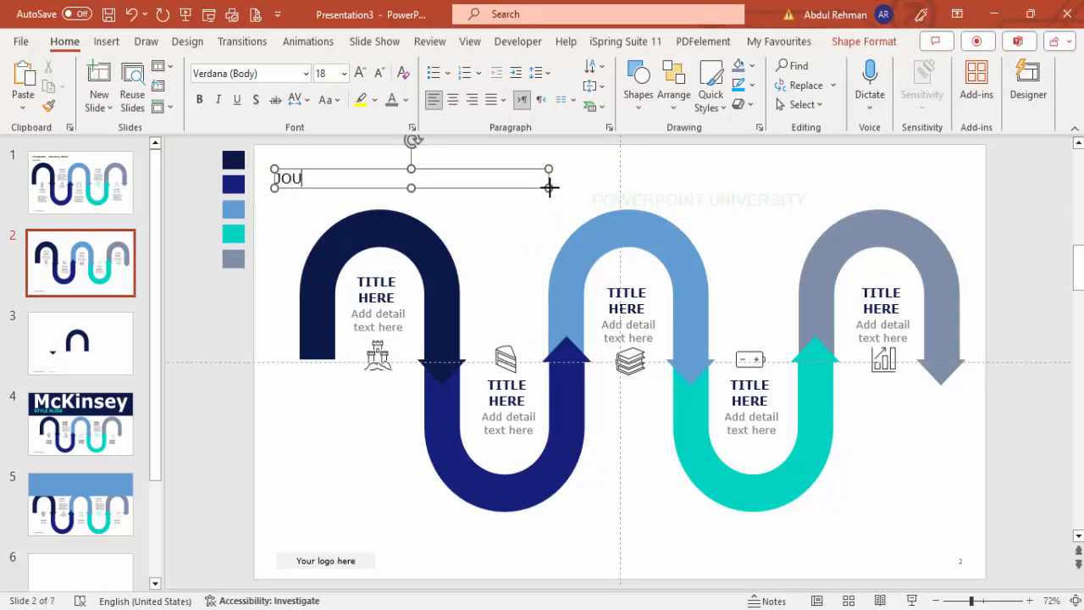
{"action": "type", "text": "URNEY S"}
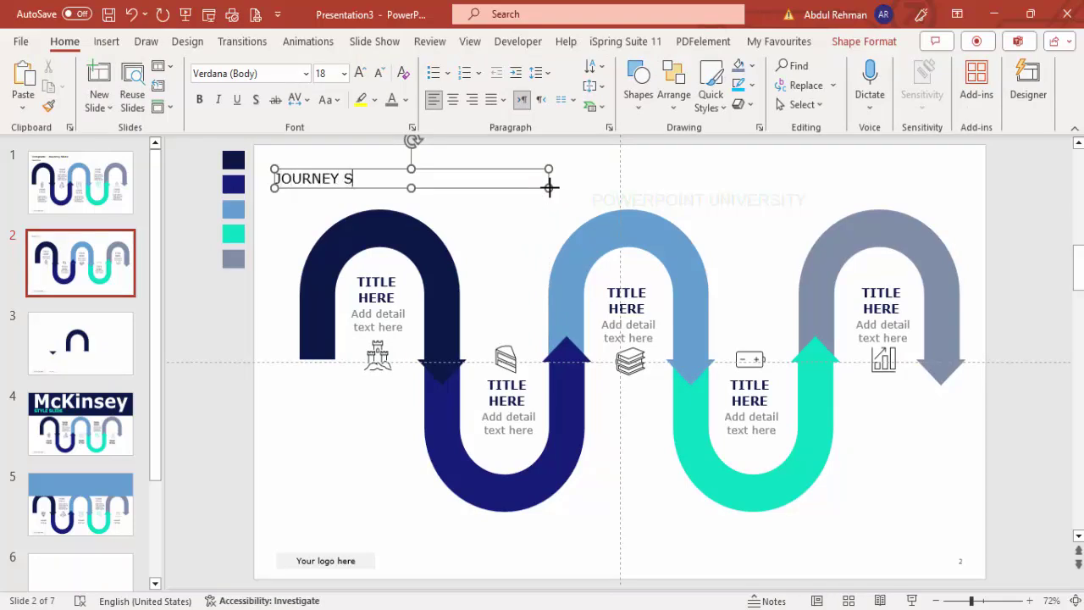
{"action": "type", "text": "LIDE"}
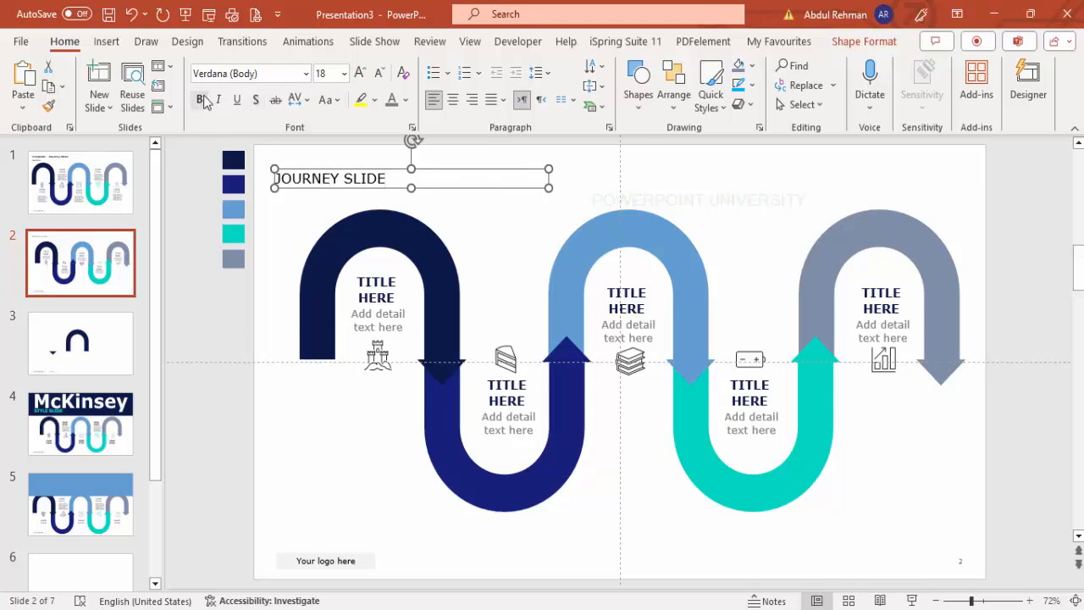
{"action": "left_click", "coordinate": [404, 100]}
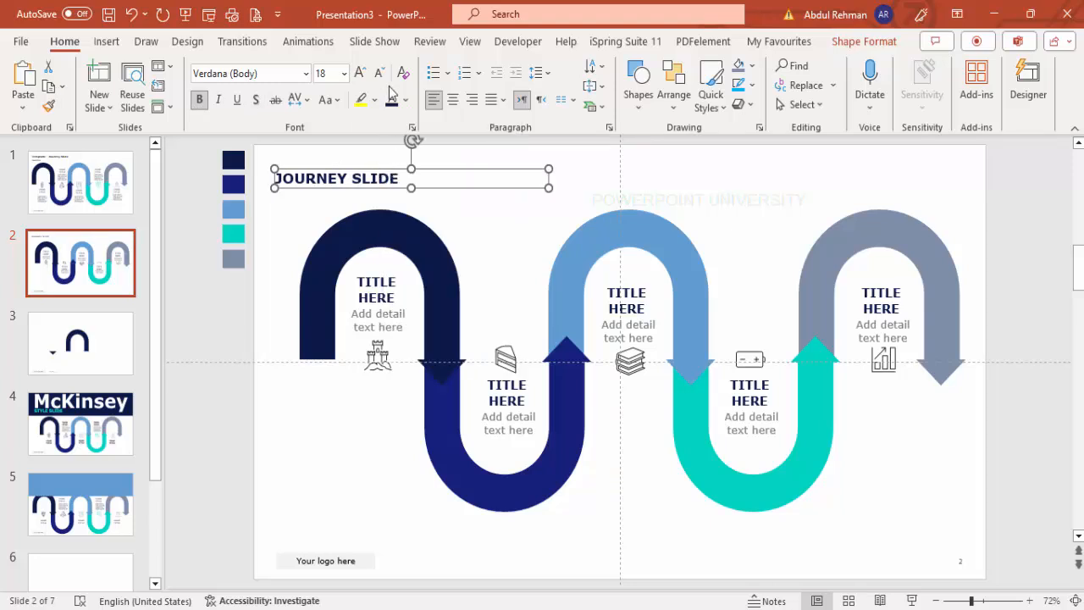
{"action": "left_click", "coordinate": [360, 73]}
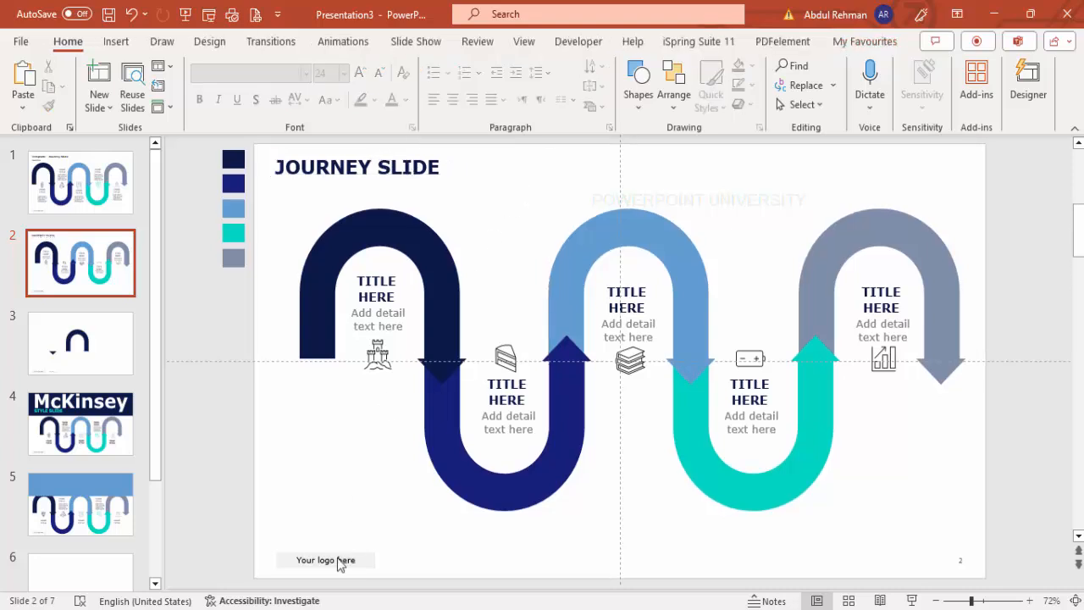
{"action": "mouse_move", "coordinate": [408, 416]}
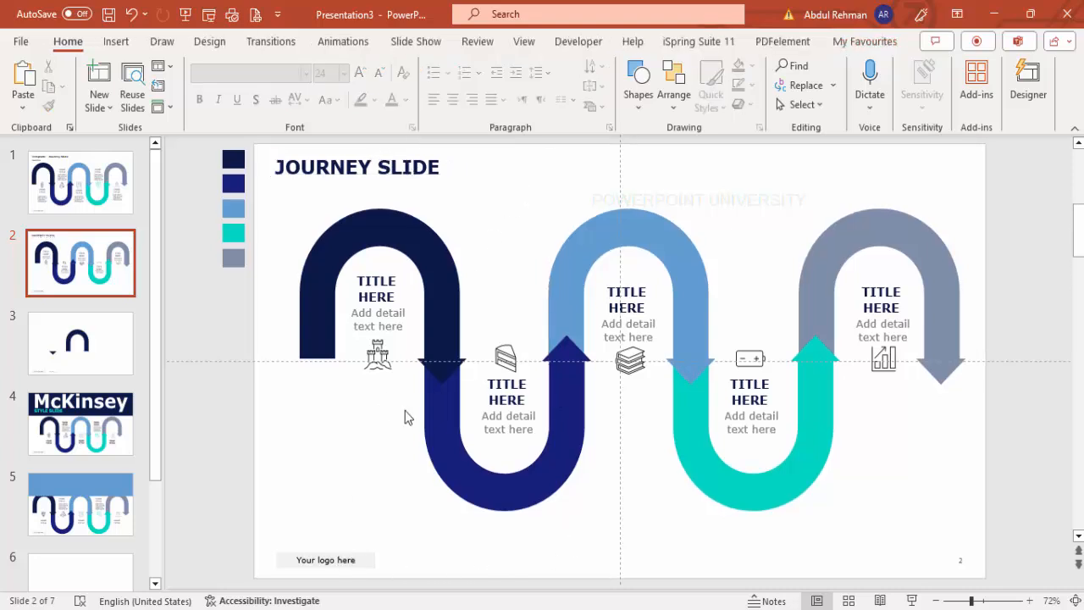
{"action": "mouse_move", "coordinate": [583, 410]}
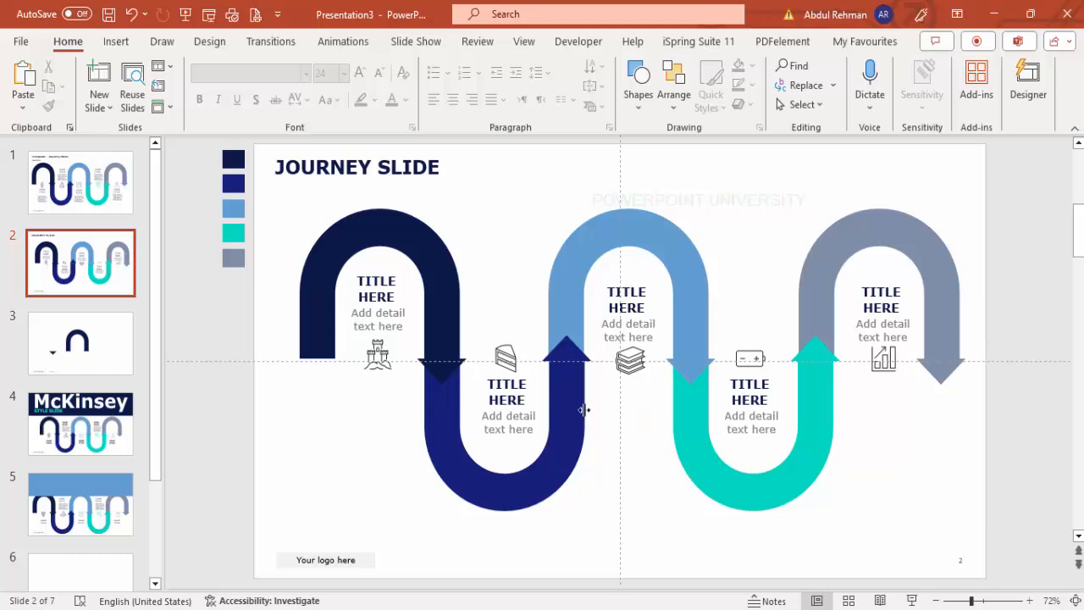
- Tint the icons to match their arrows: navy castle, dark blue cake, light blue books, teal battery
{"action": "left_click", "coordinate": [377, 356]}
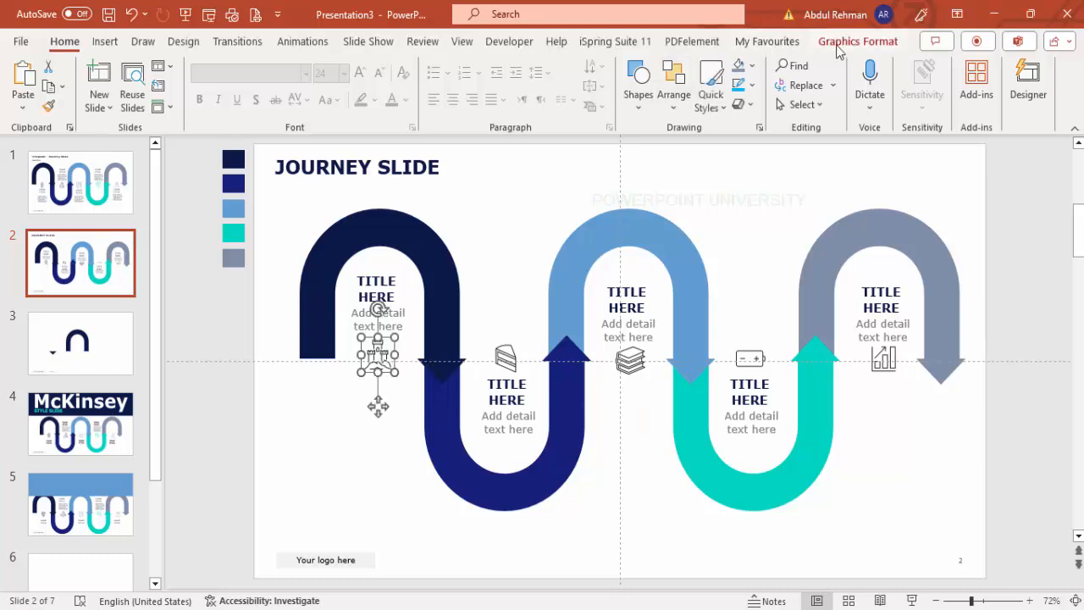
{"action": "left_click", "coordinate": [483, 84]}
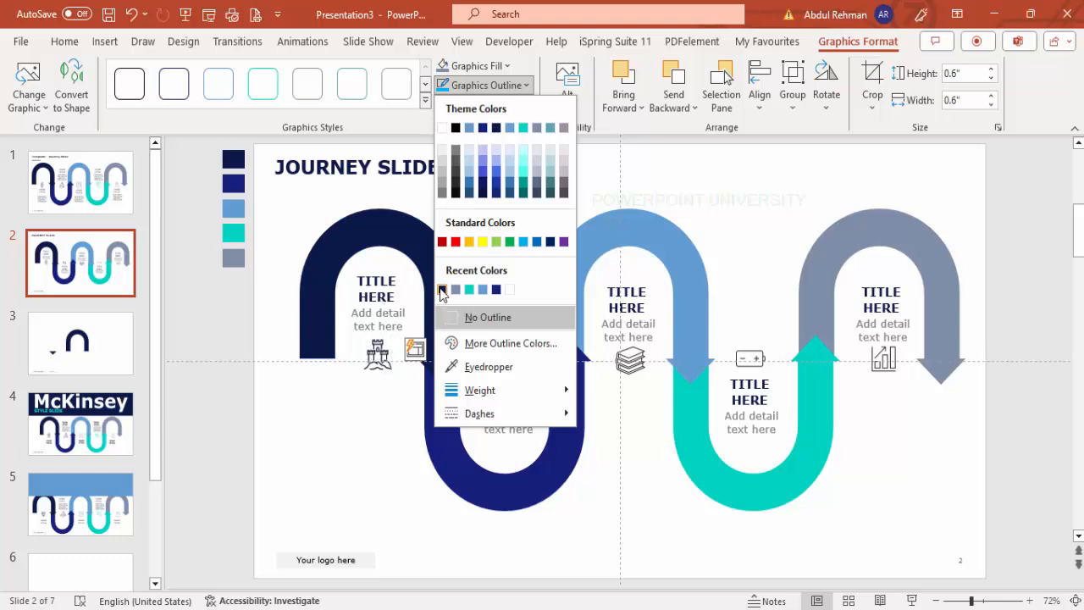
{"action": "left_click", "coordinate": [487, 317]}
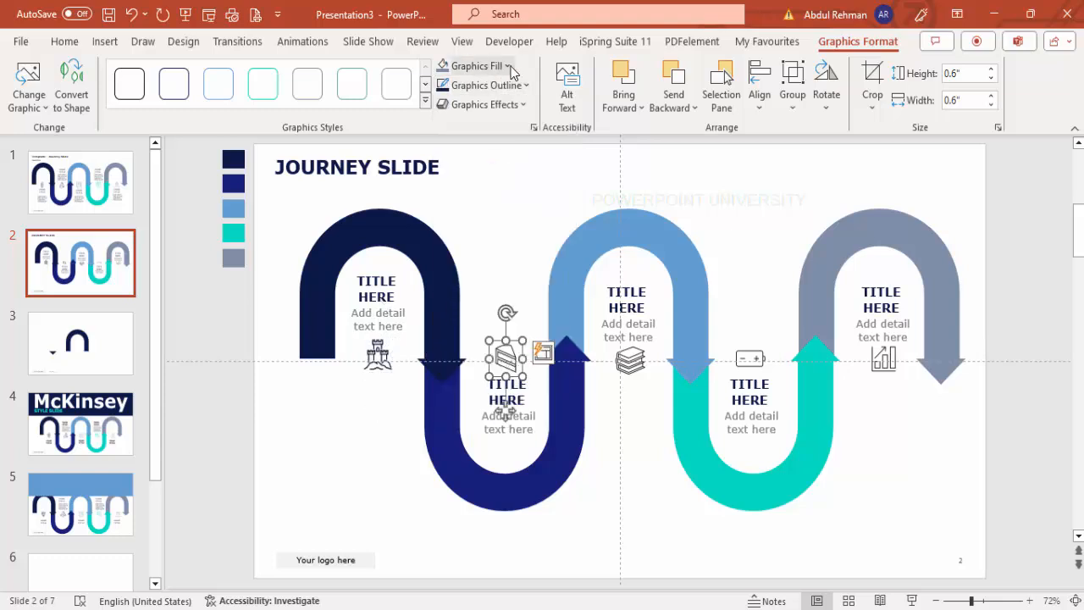
{"action": "left_click", "coordinate": [472, 66]}
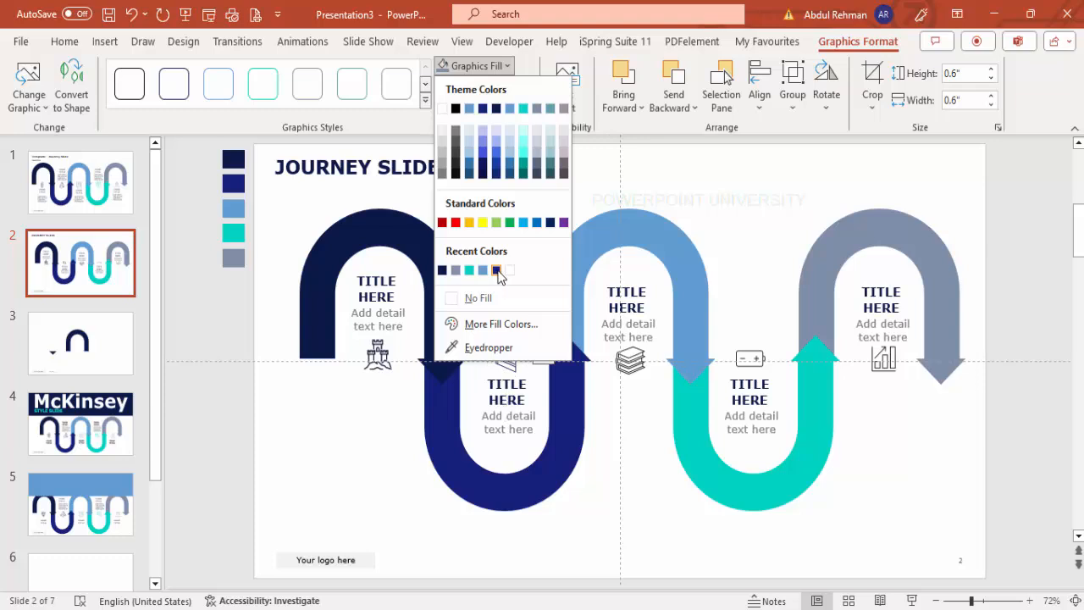
{"action": "left_click", "coordinate": [495, 270]}
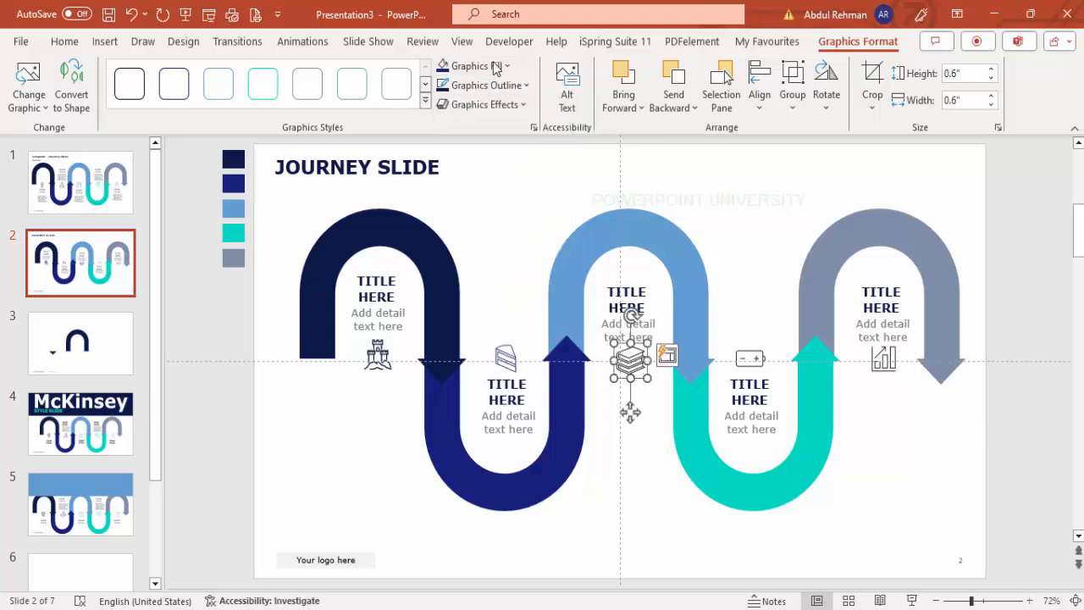
{"action": "left_click", "coordinate": [469, 66]}
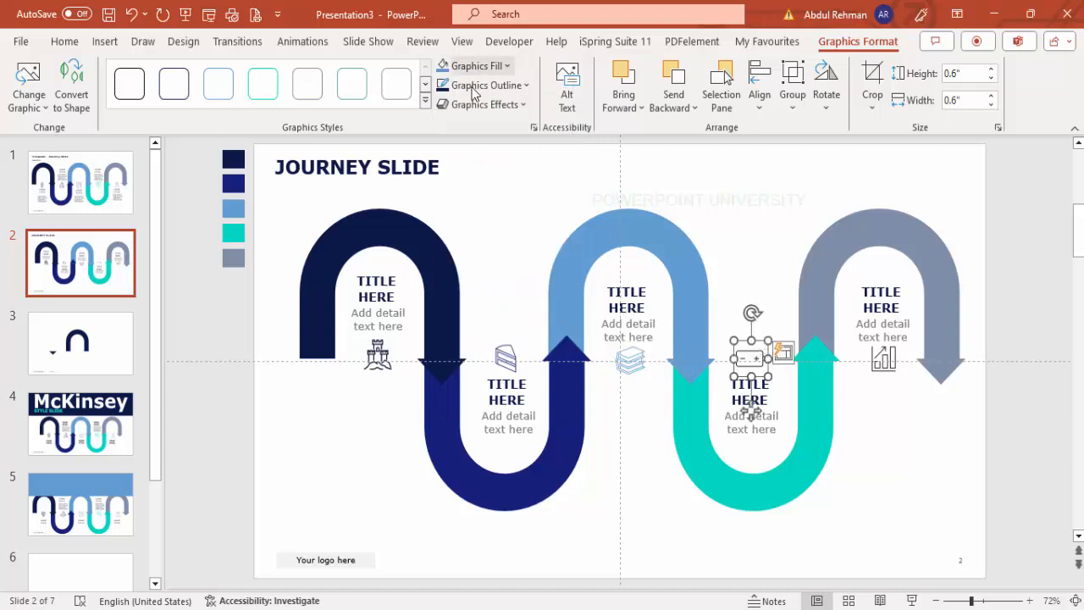
{"action": "left_click", "coordinate": [475, 65]}
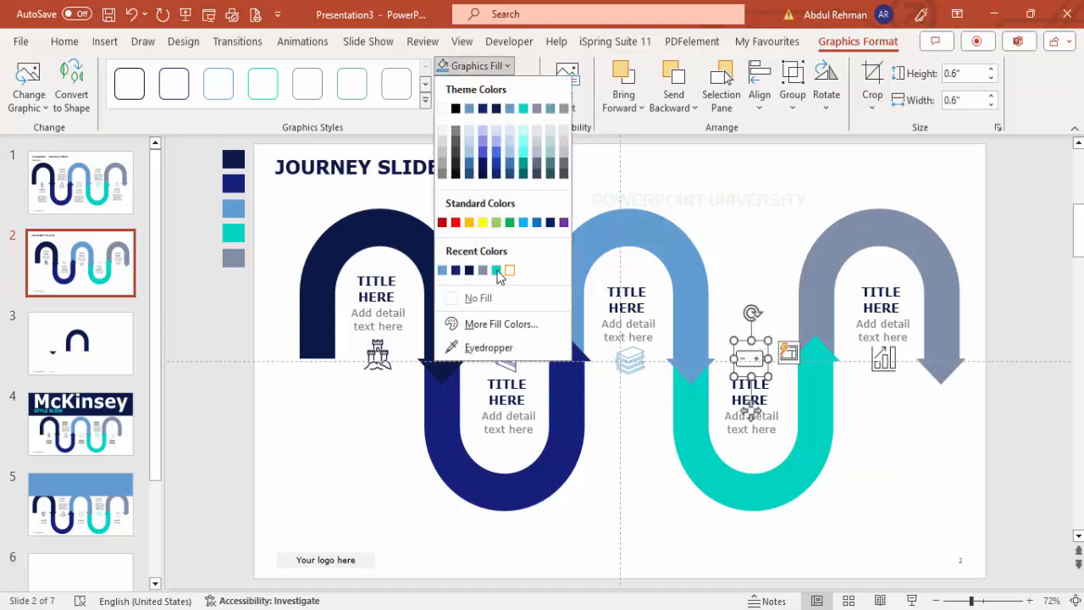
{"action": "mouse_move", "coordinate": [496, 270]}
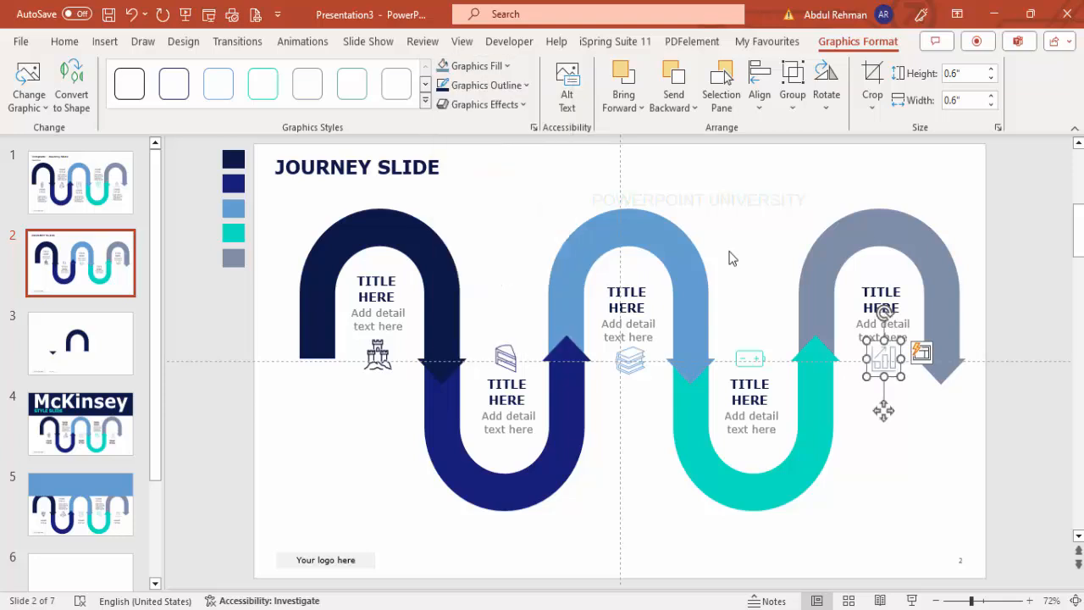
{"action": "left_click", "coordinate": [762, 238]}
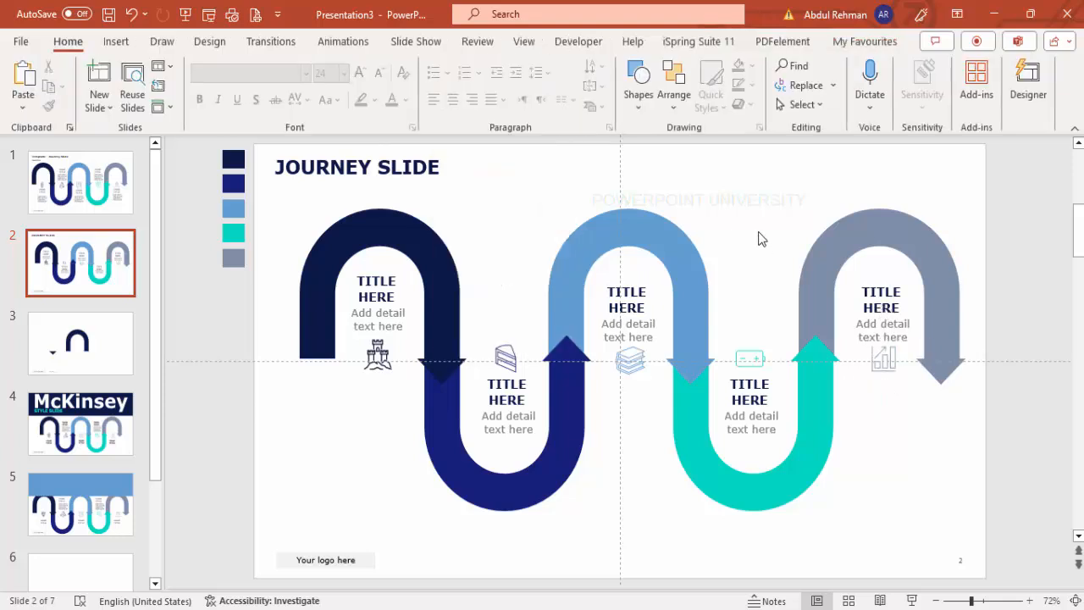